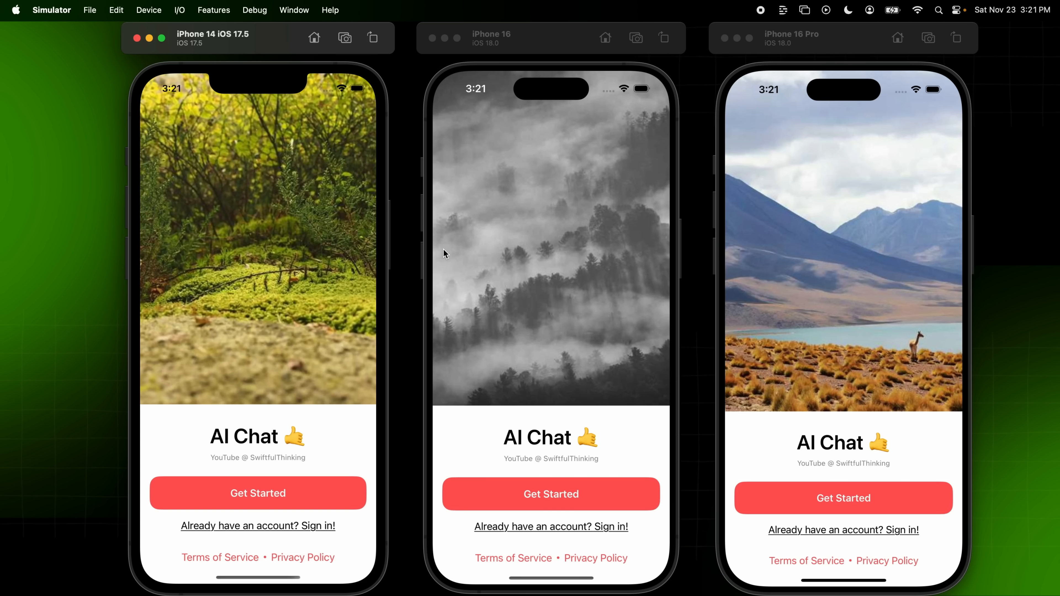
mouse_move(505, 275)
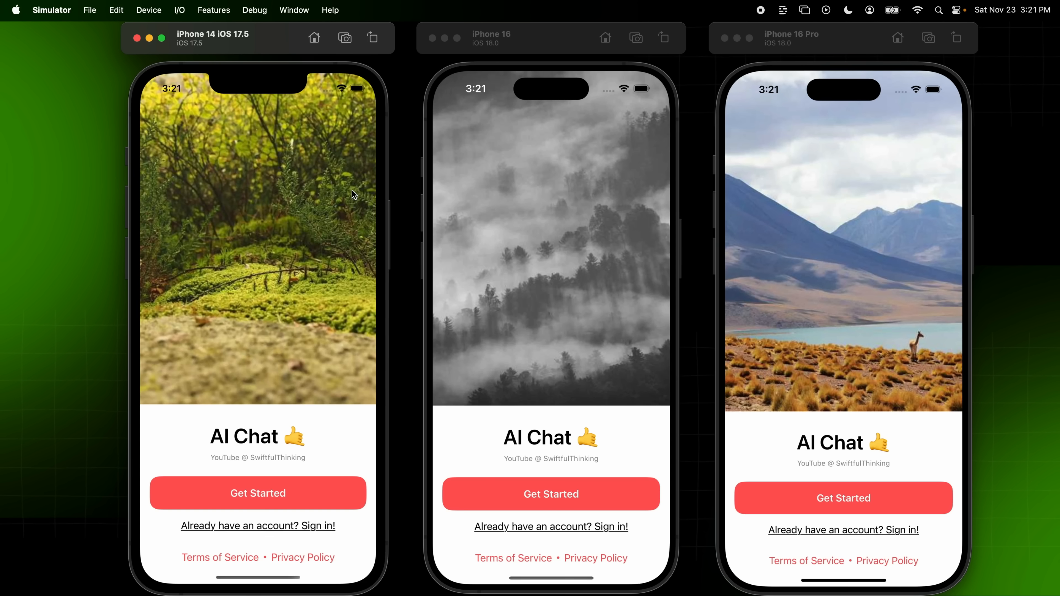
mouse_move(235, 235)
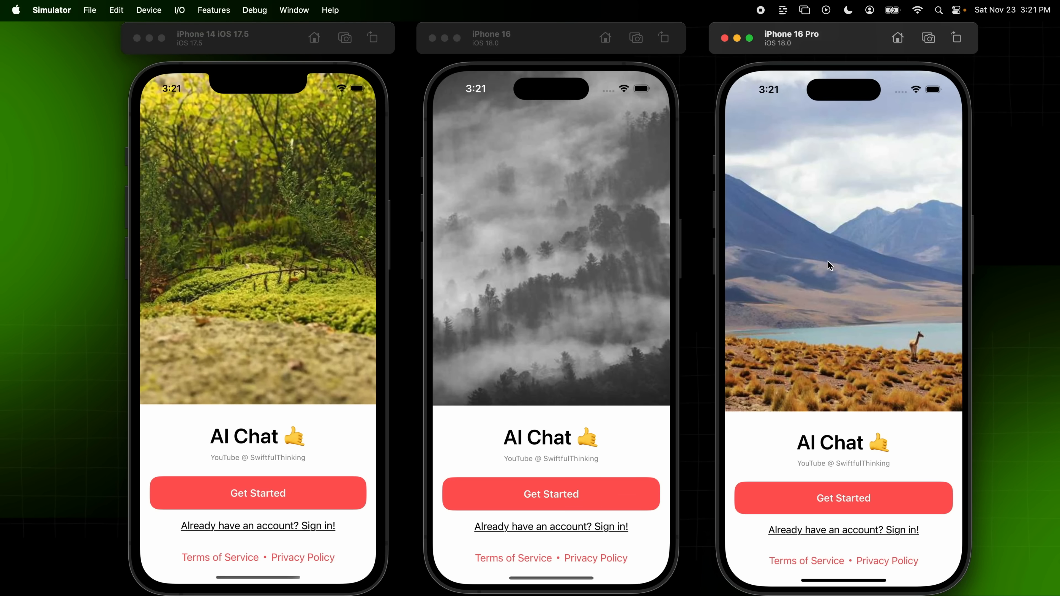
mouse_move(804, 220)
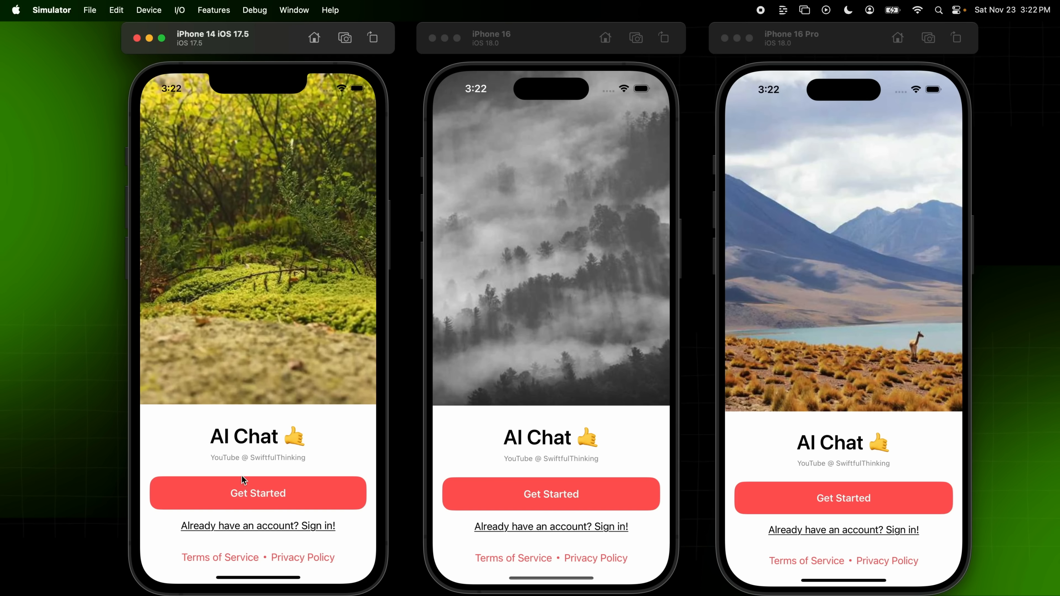
Begin onboarding with Get Started on the iPhone 14 and iPhone 16
left_click(257, 525)
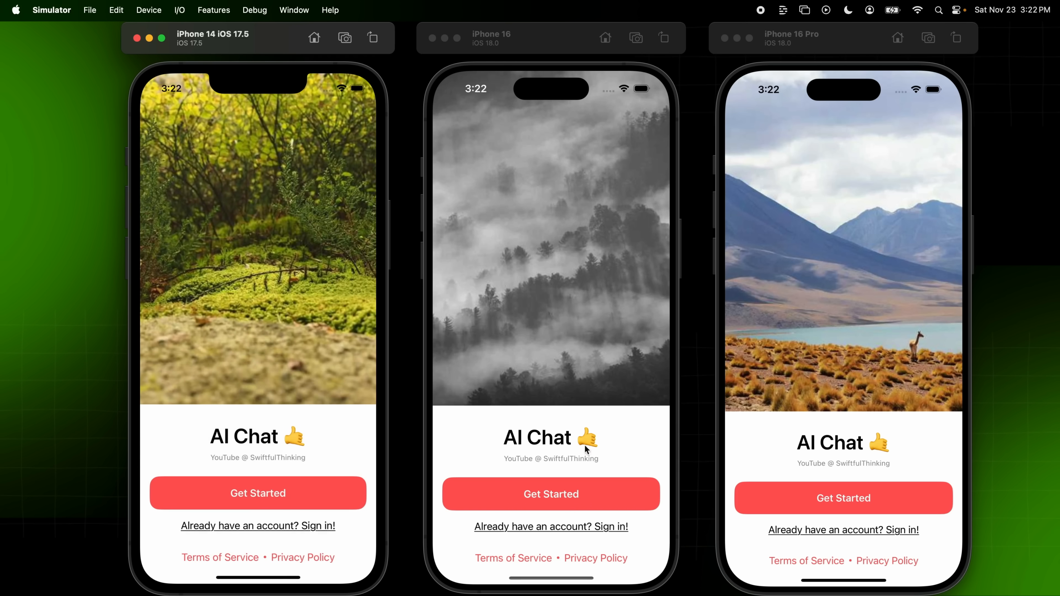
left_click(258, 493)
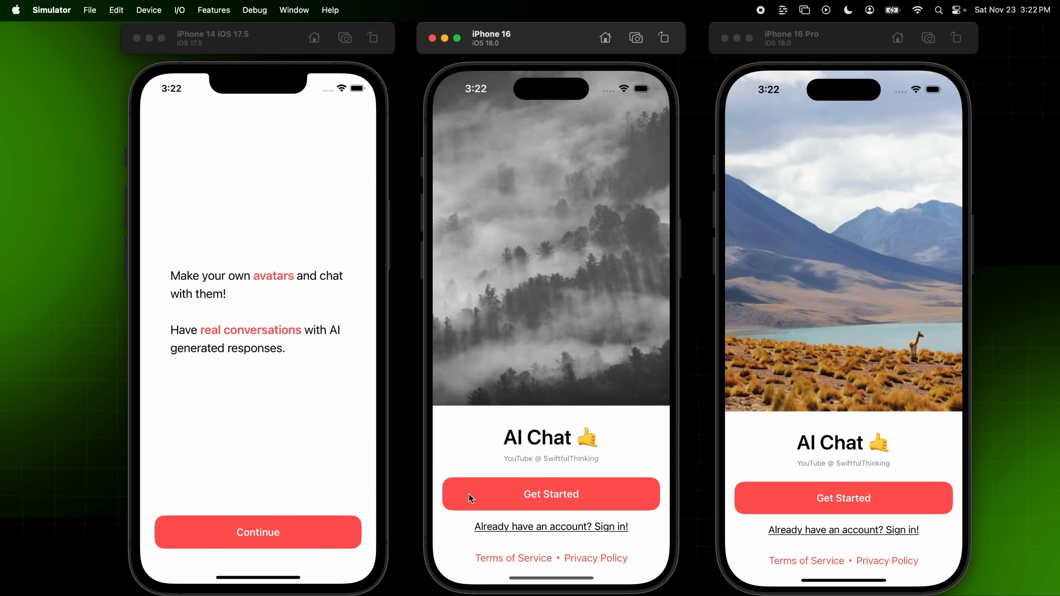
left_click(550, 493)
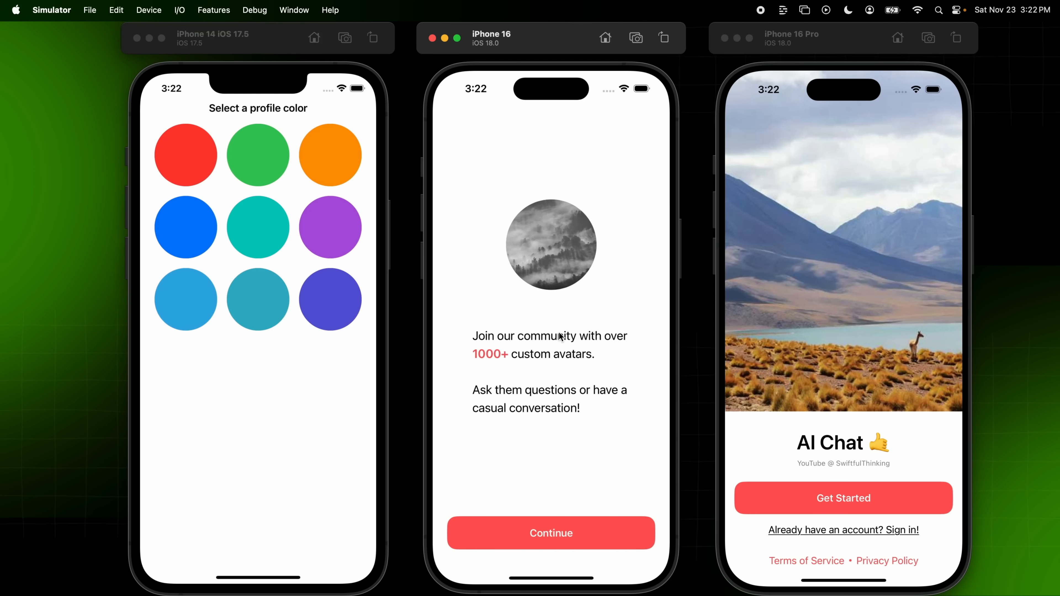
mouse_move(553, 287)
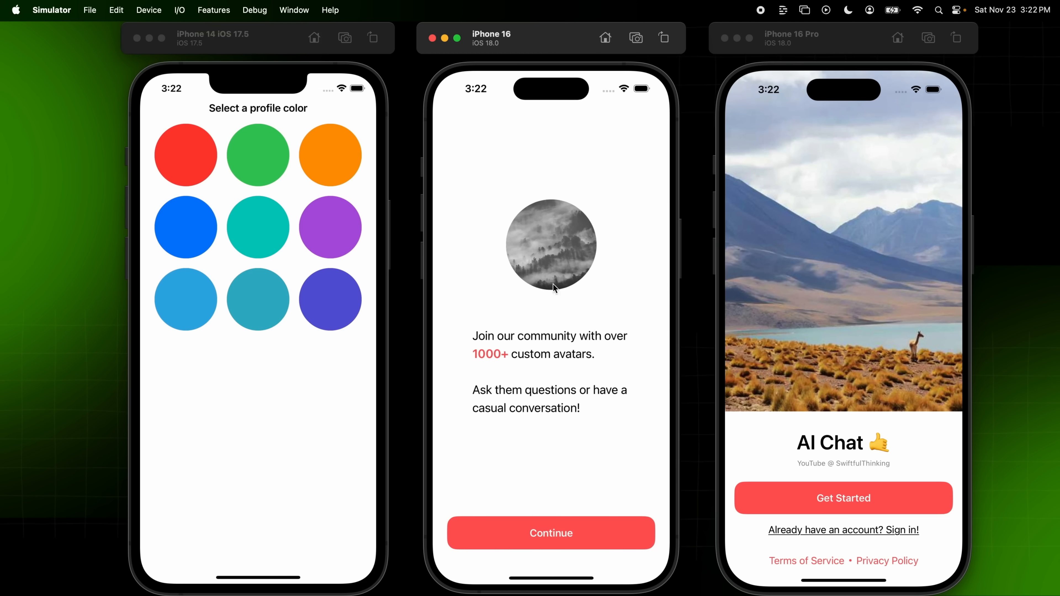
mouse_move(544, 298)
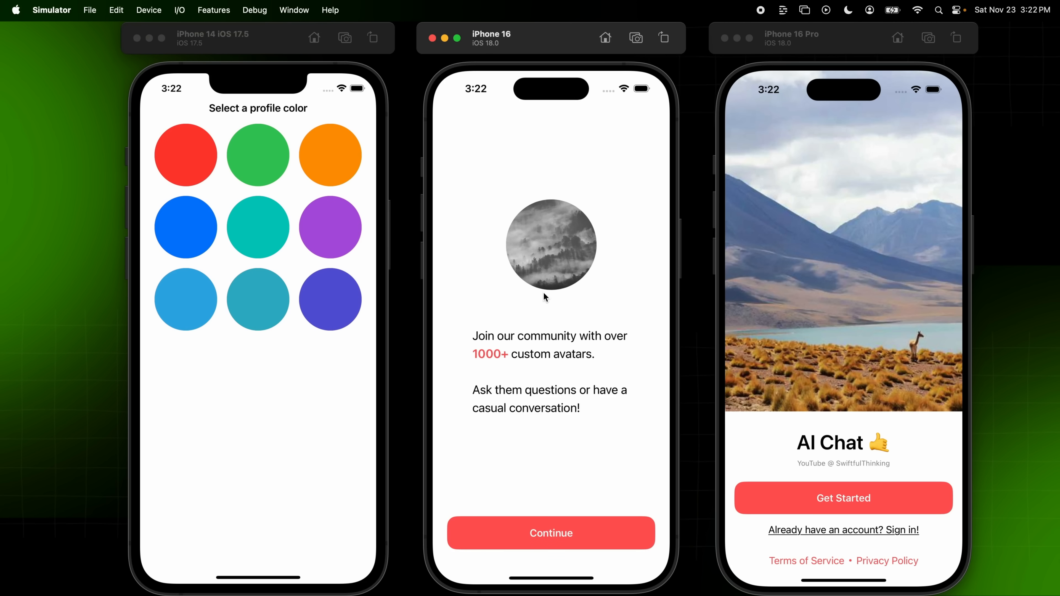
mouse_move(294, 286)
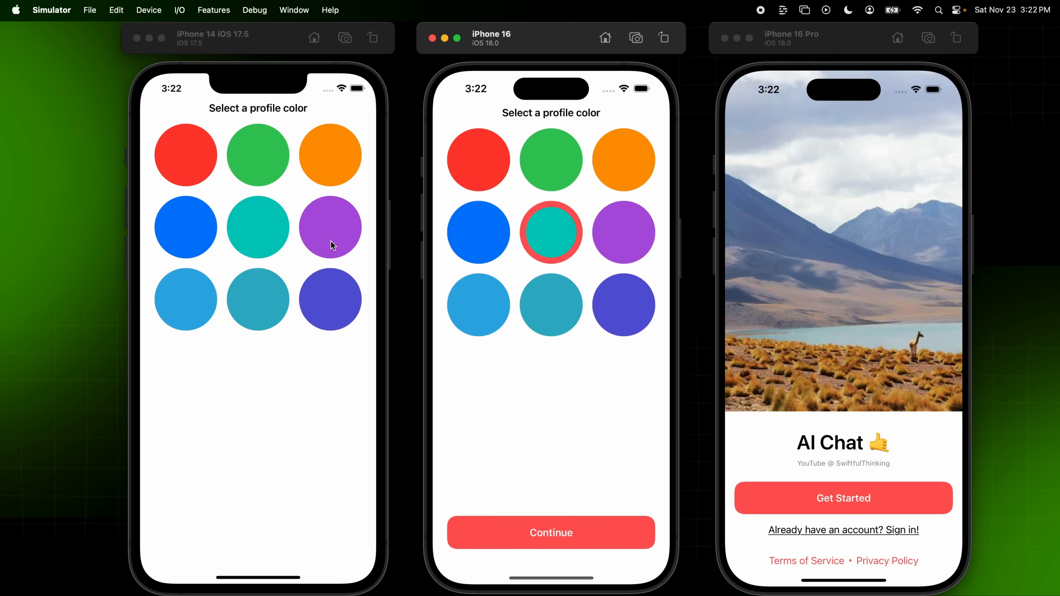
Choose a profile colour on the iPhone 14 and confirm Dog as the first avatar on the iPhone 16
left_click(258, 227)
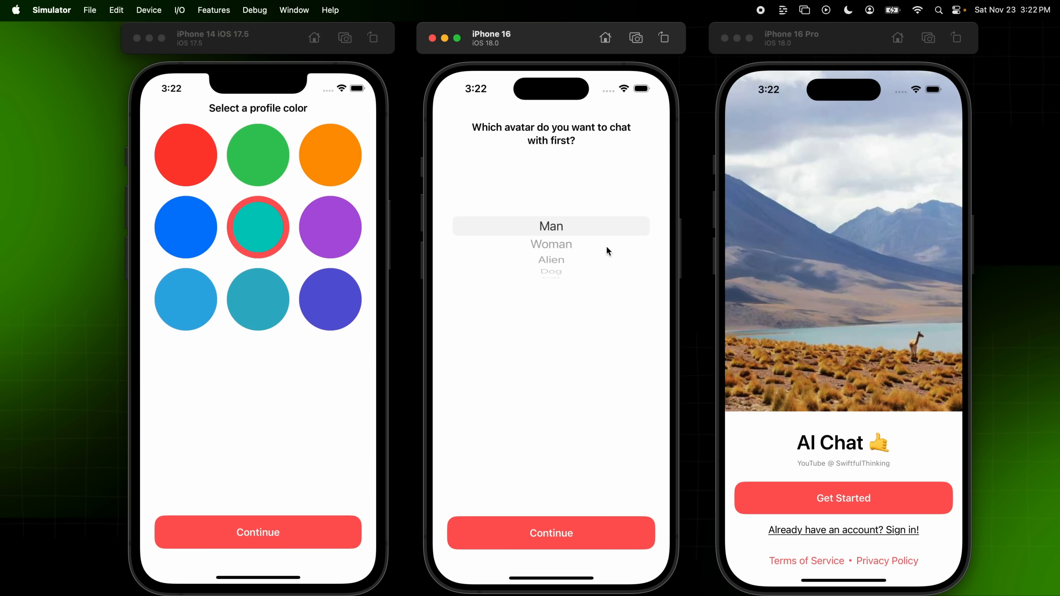
left_click(258, 532)
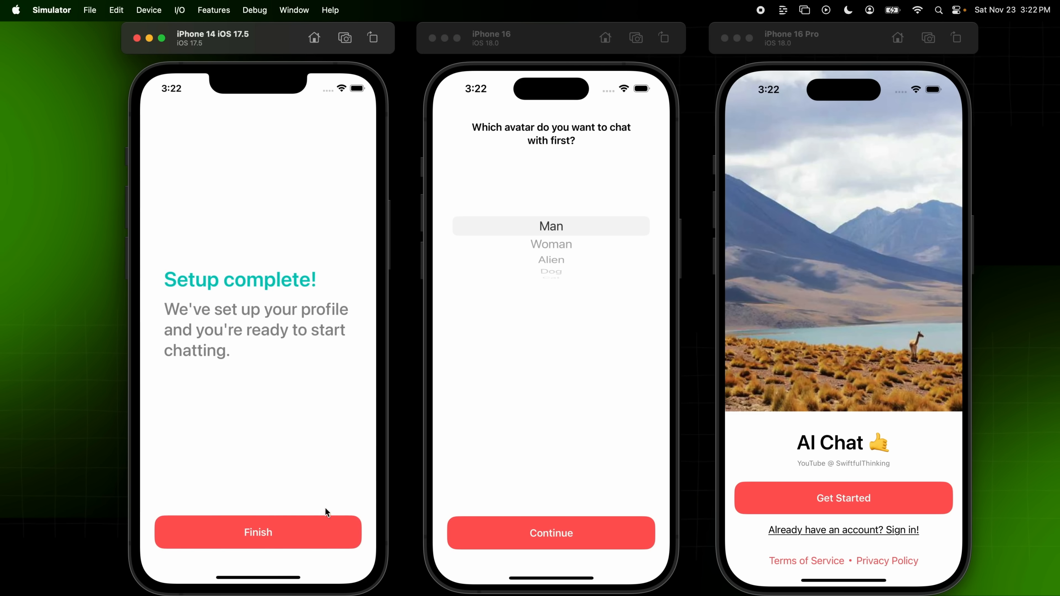
scroll("down", 3)
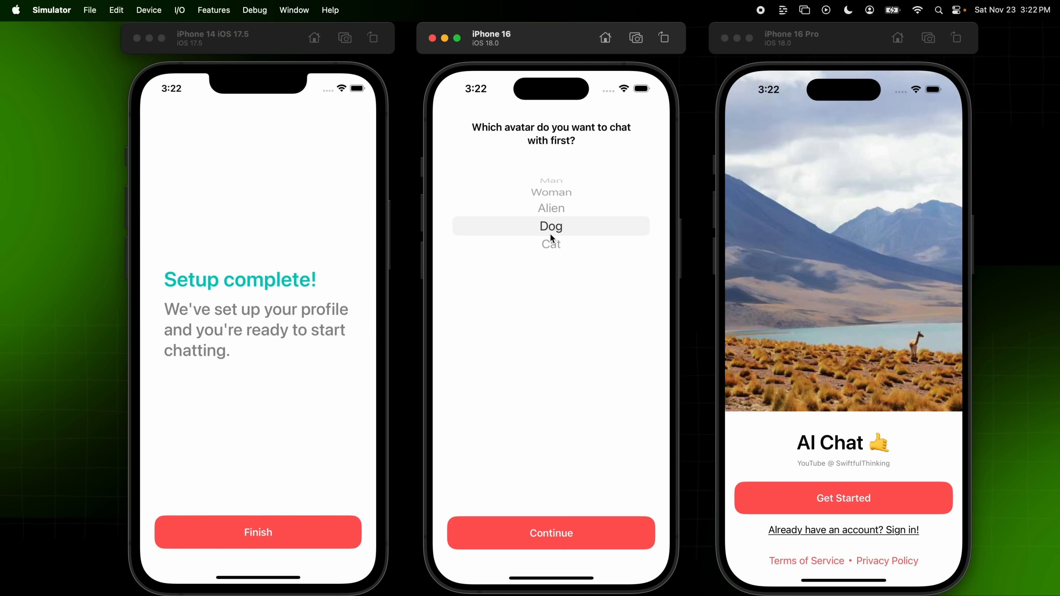
mouse_move(600, 128)
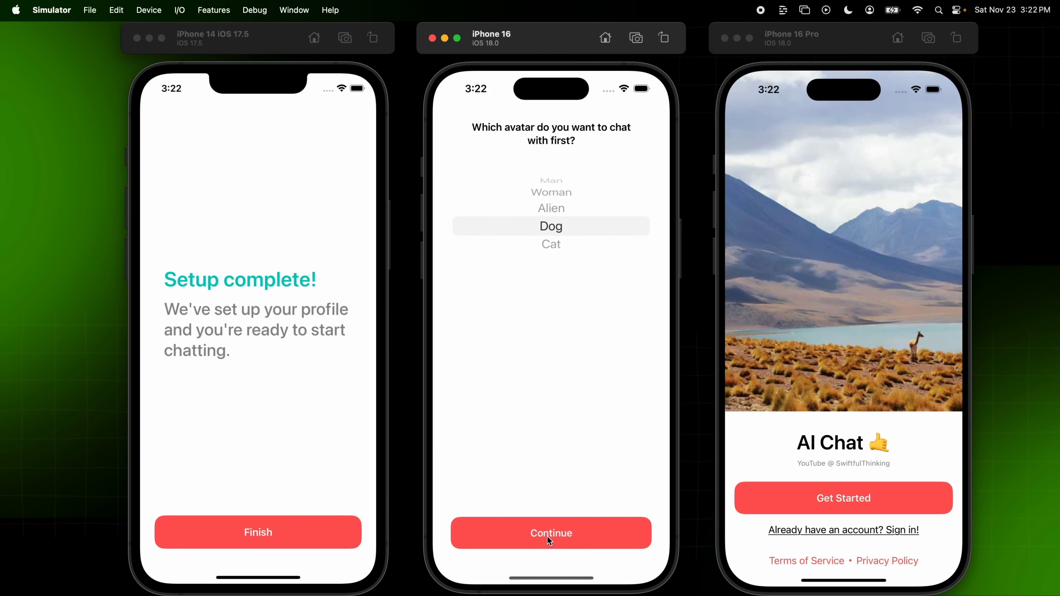
left_click(550, 533)
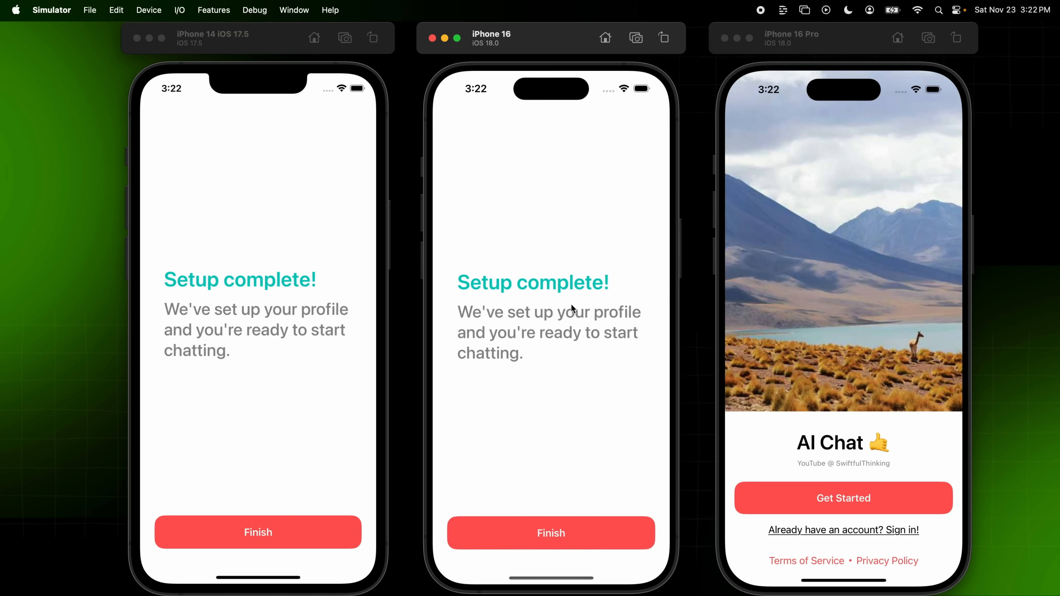
Start onboarding on the iPhone 16 Pro and finish setup on the iPhone 16 to enter the app
left_click(843, 498)
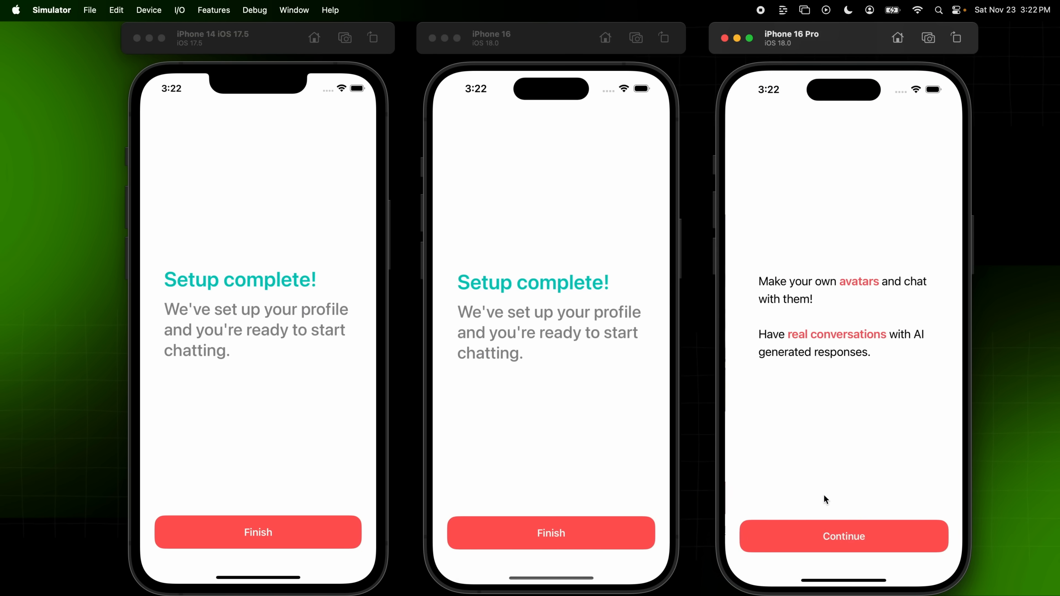
left_click(843, 536)
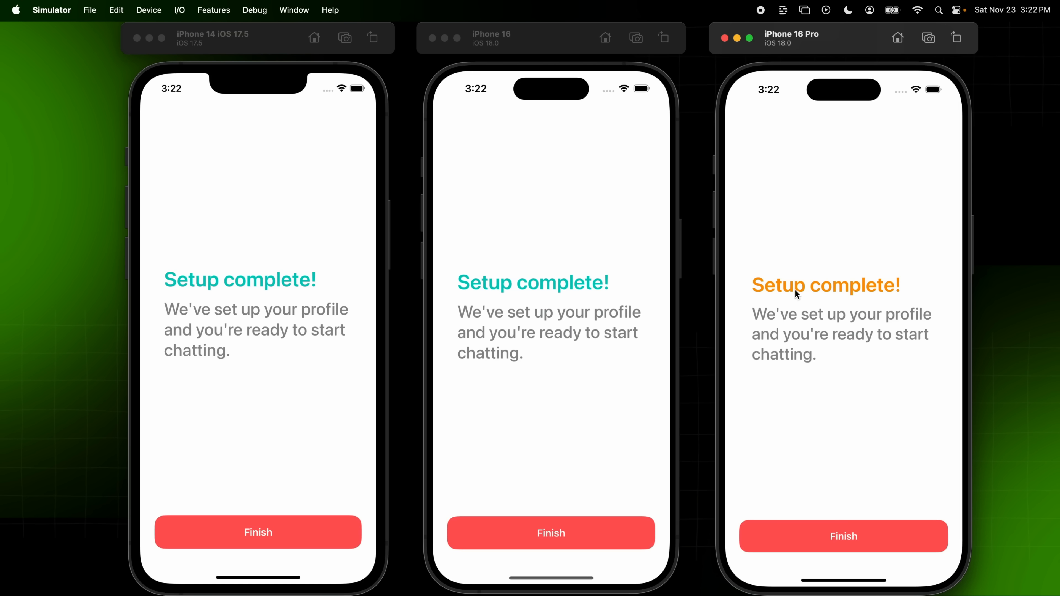
mouse_move(874, 454)
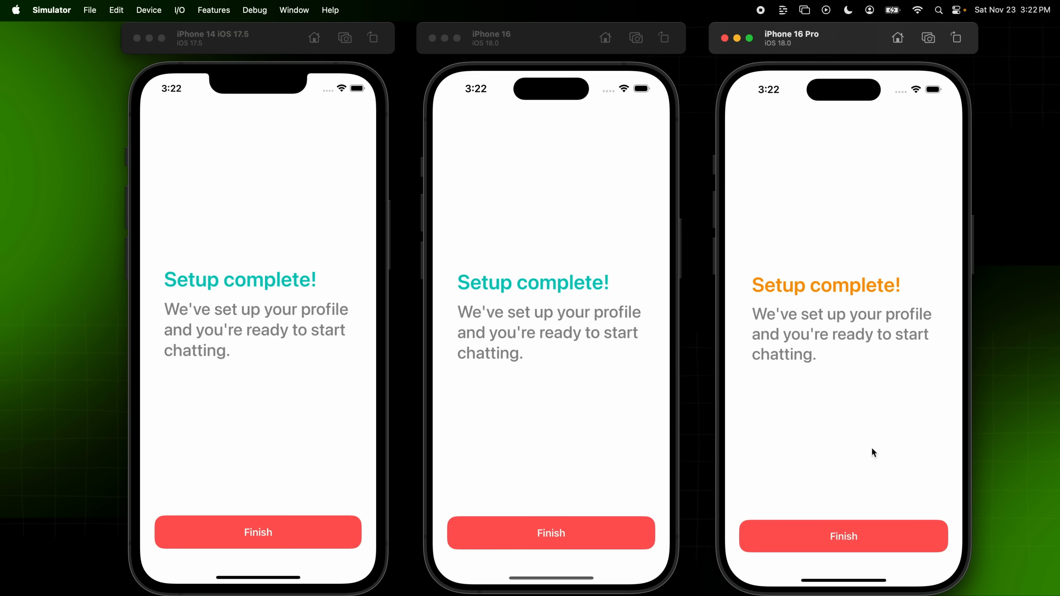
mouse_move(755, 433)
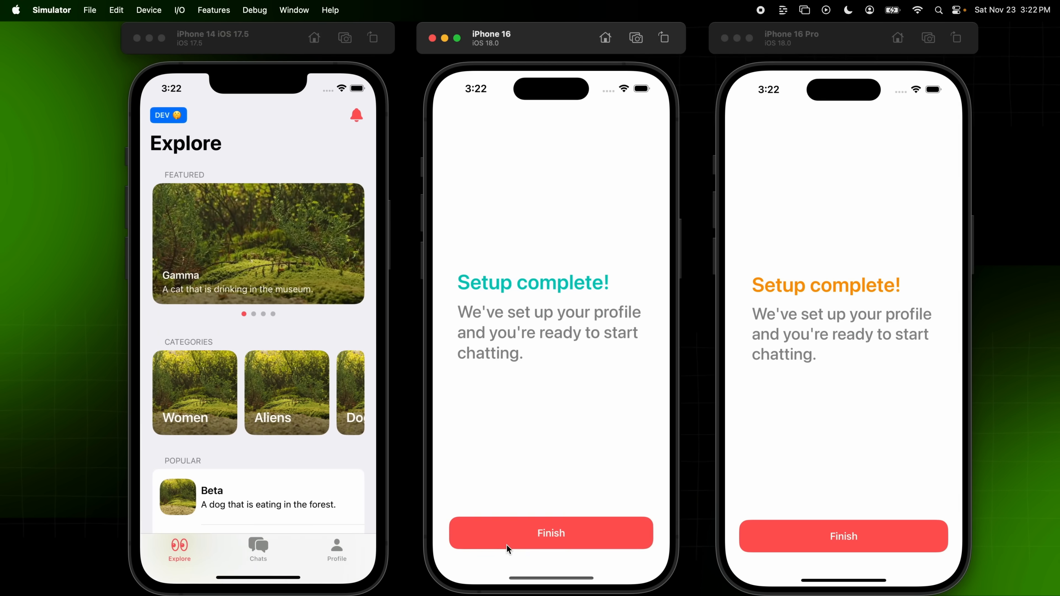
left_click(550, 533)
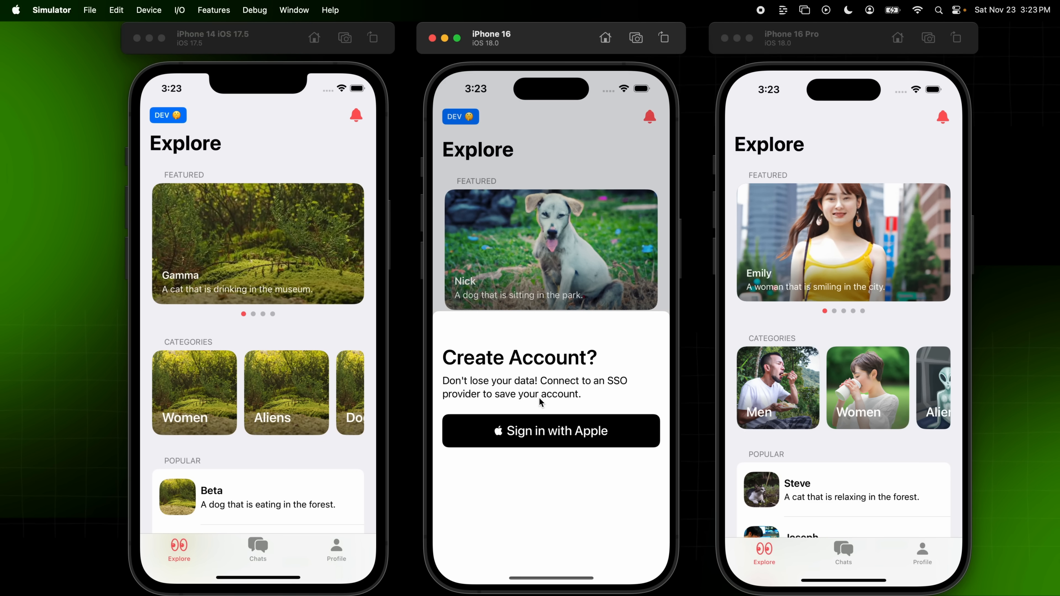
mouse_move(541, 404)
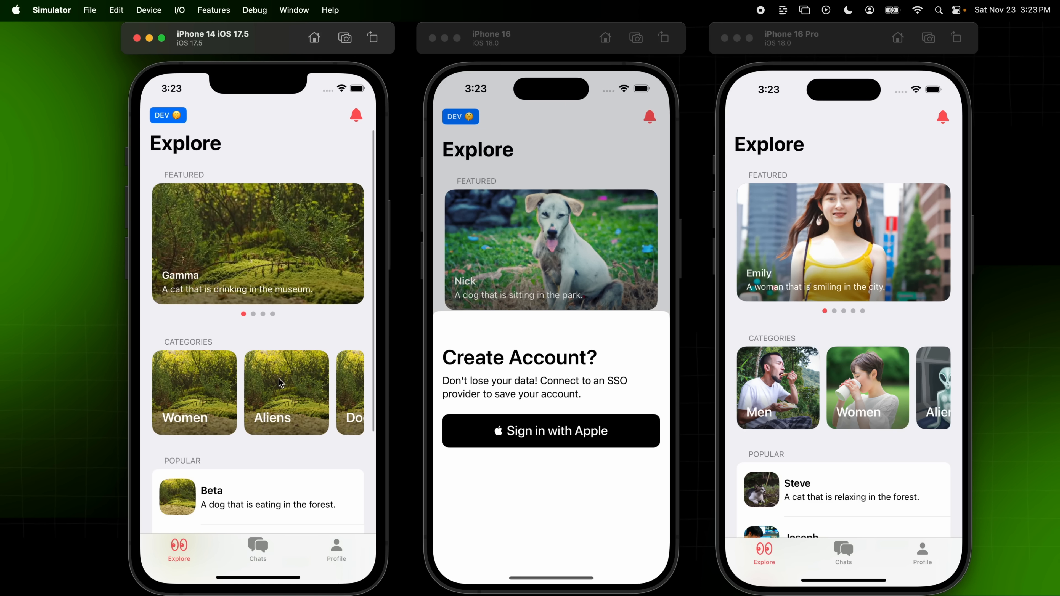
mouse_move(327, 416)
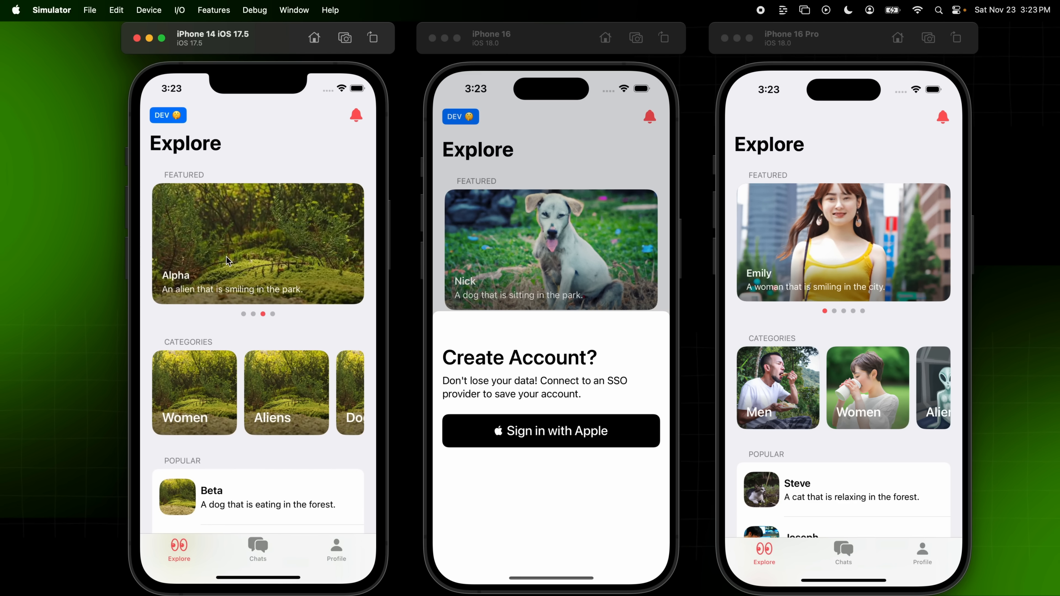
mouse_move(503, 212)
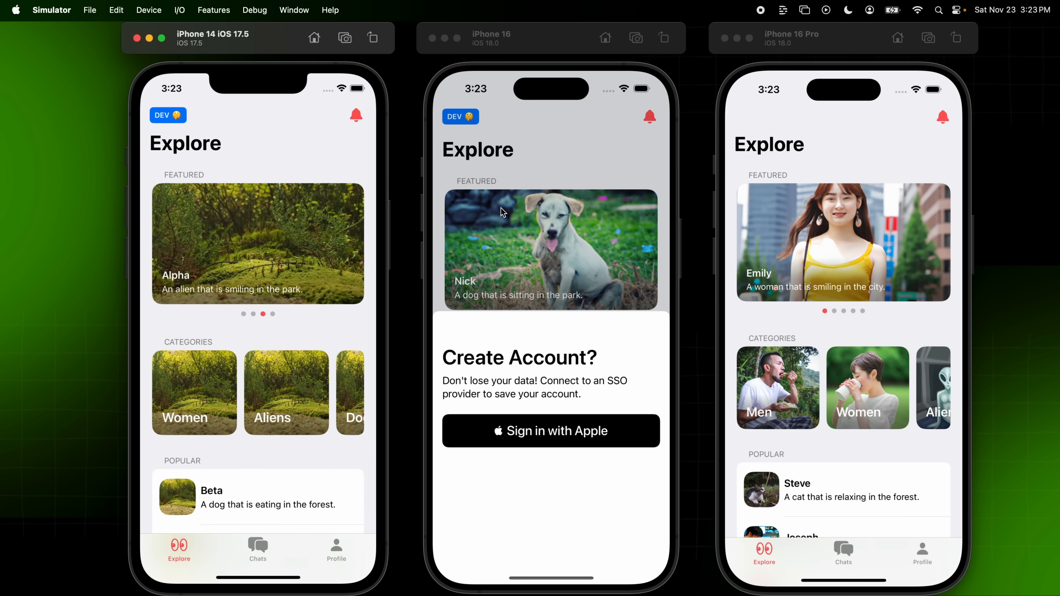
mouse_move(855, 251)
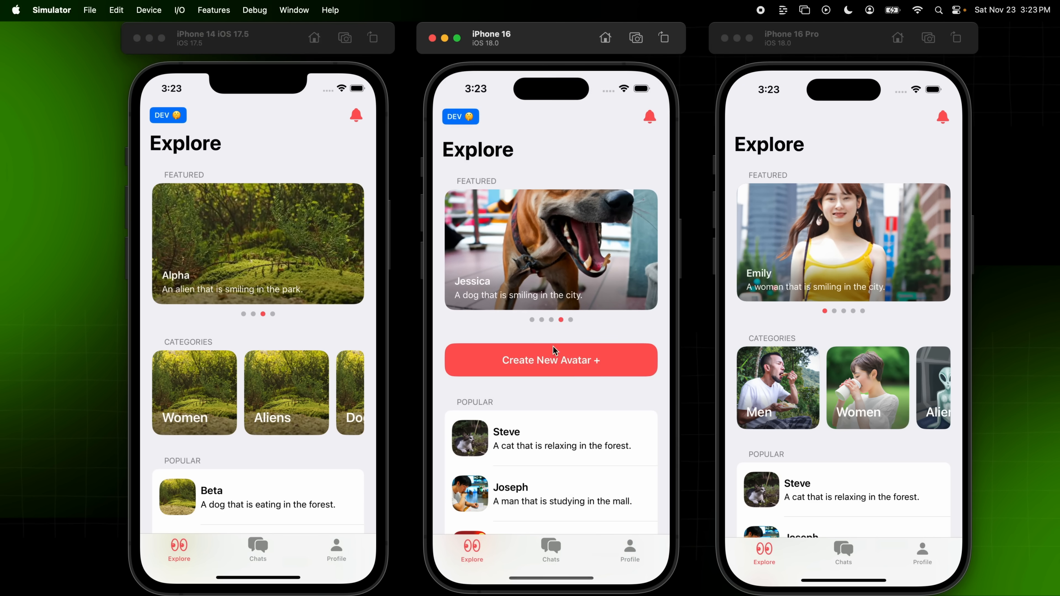
mouse_move(856, 475)
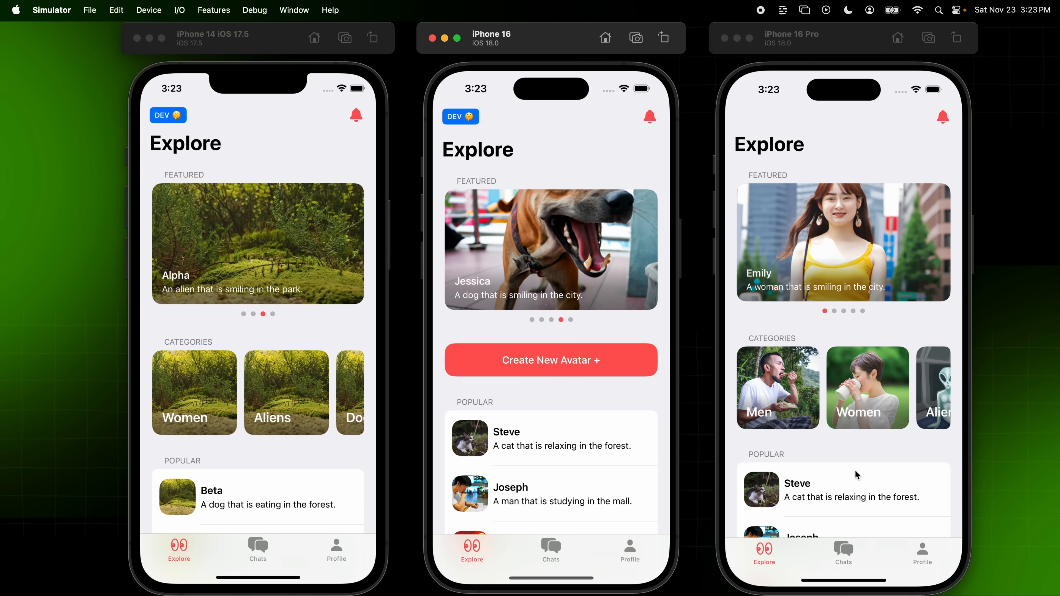
mouse_move(558, 251)
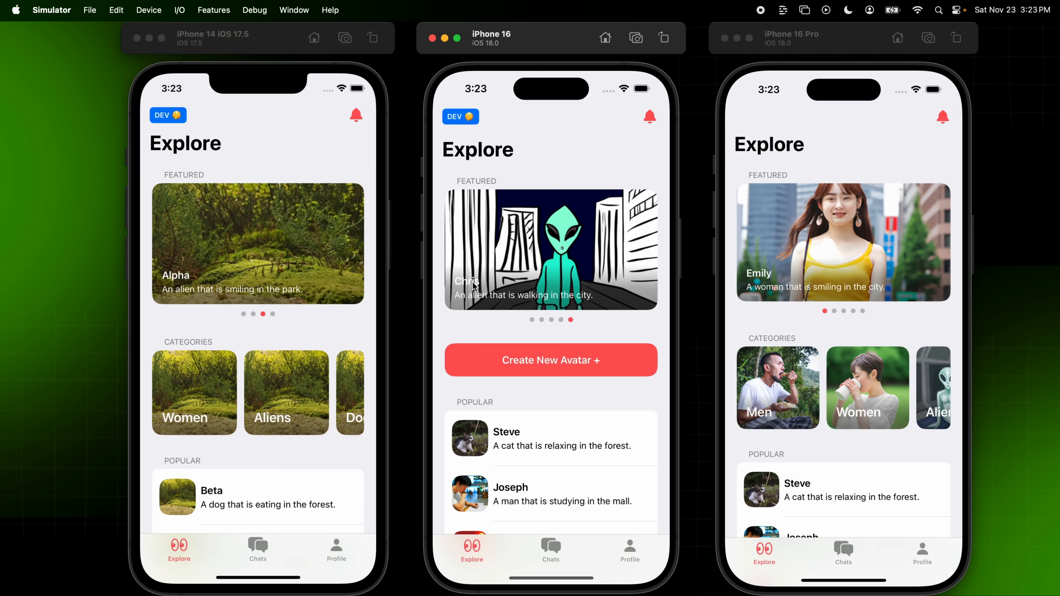
mouse_move(602, 266)
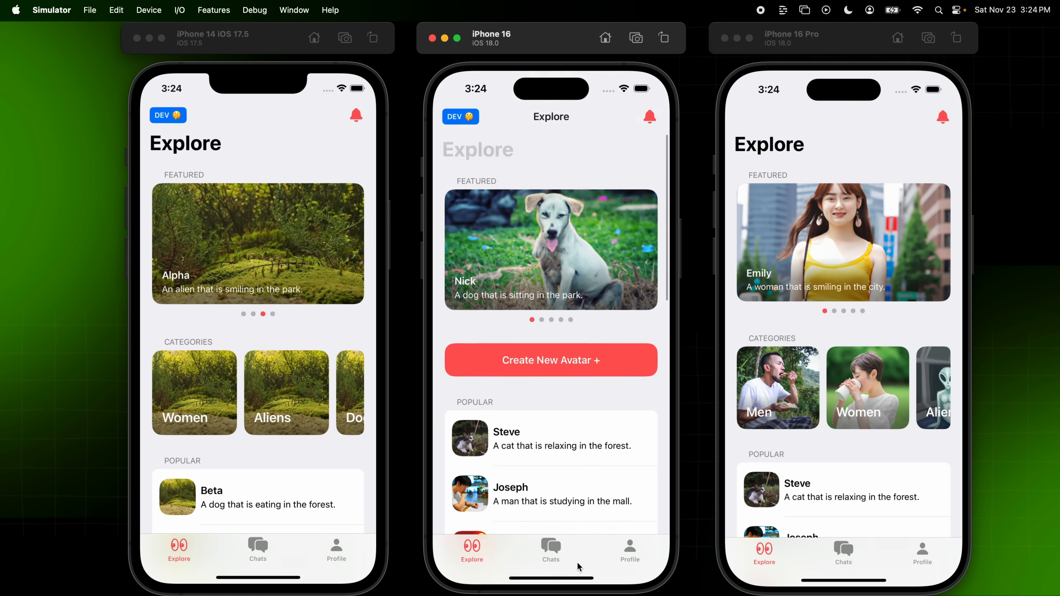
Show the Chats list of recent conversations on the iPhone 14
left_click(258, 554)
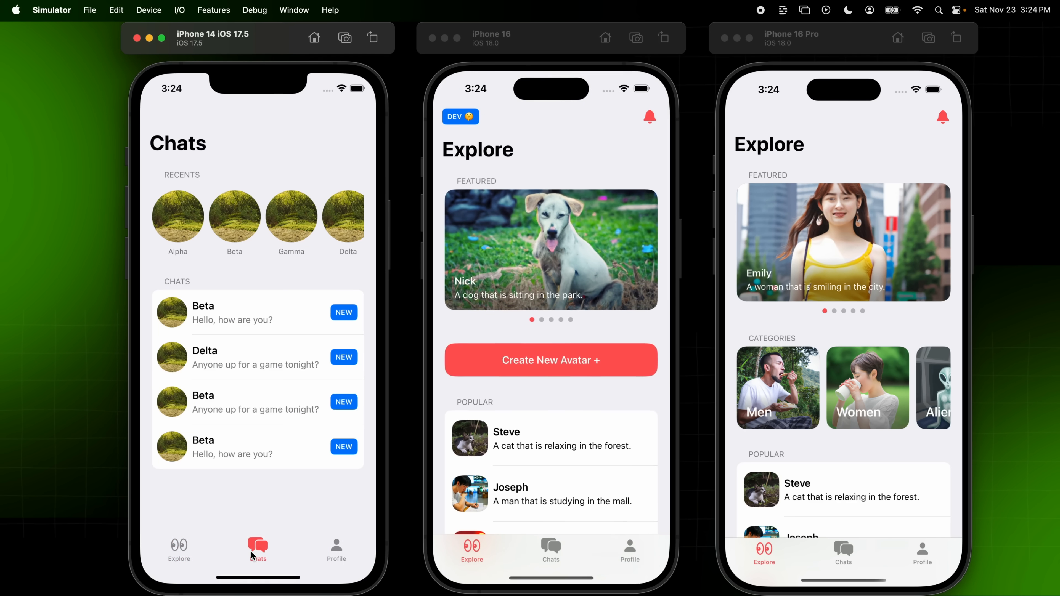
mouse_move(292, 265)
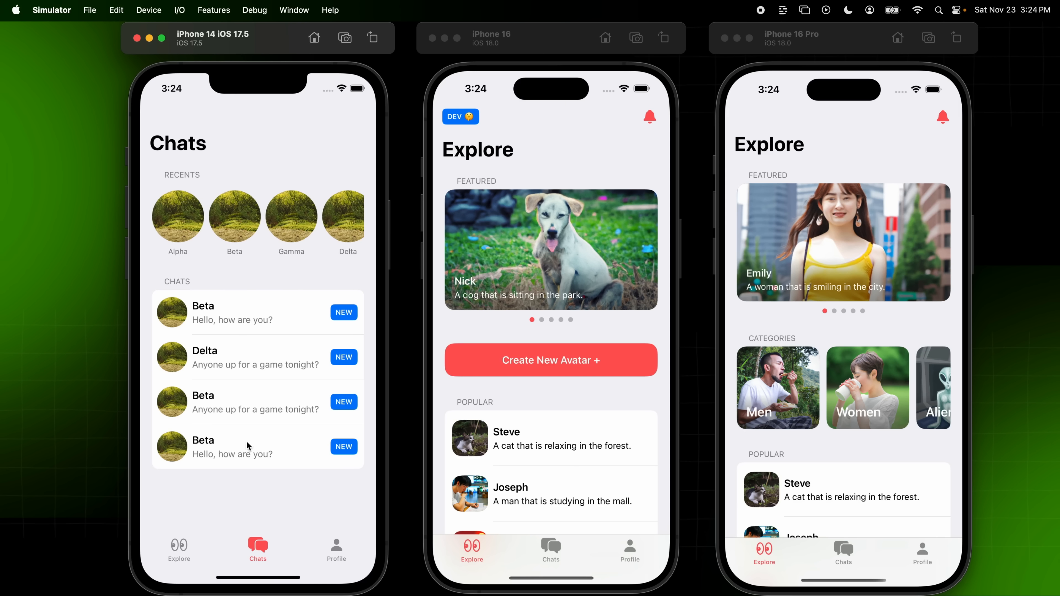
Show the Chats list on the iPhone 16, Nick's conversation on the 16 Pro, and the Profile page
left_click(550, 550)
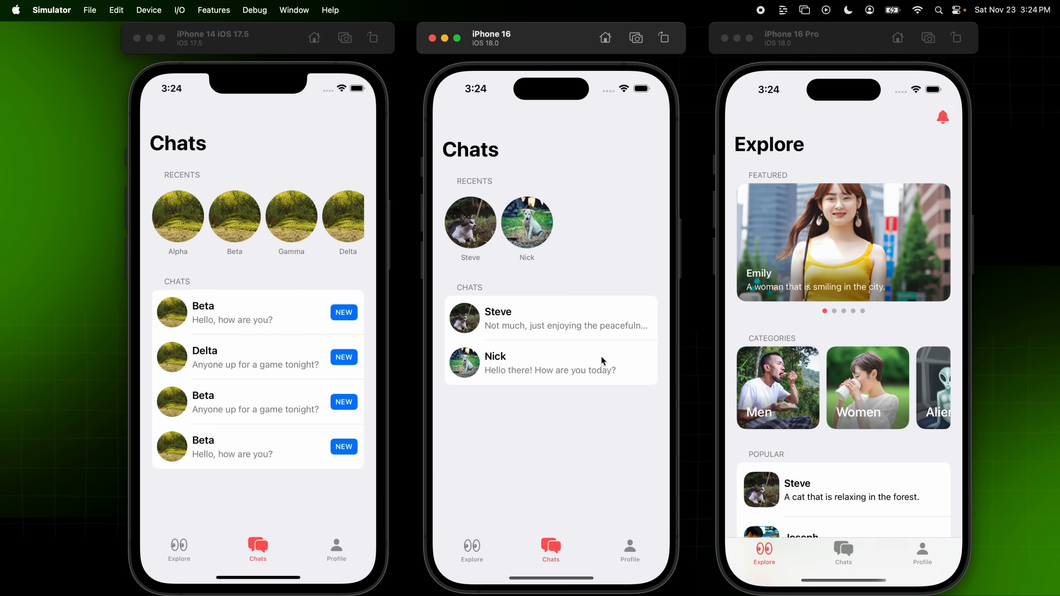
mouse_move(514, 195)
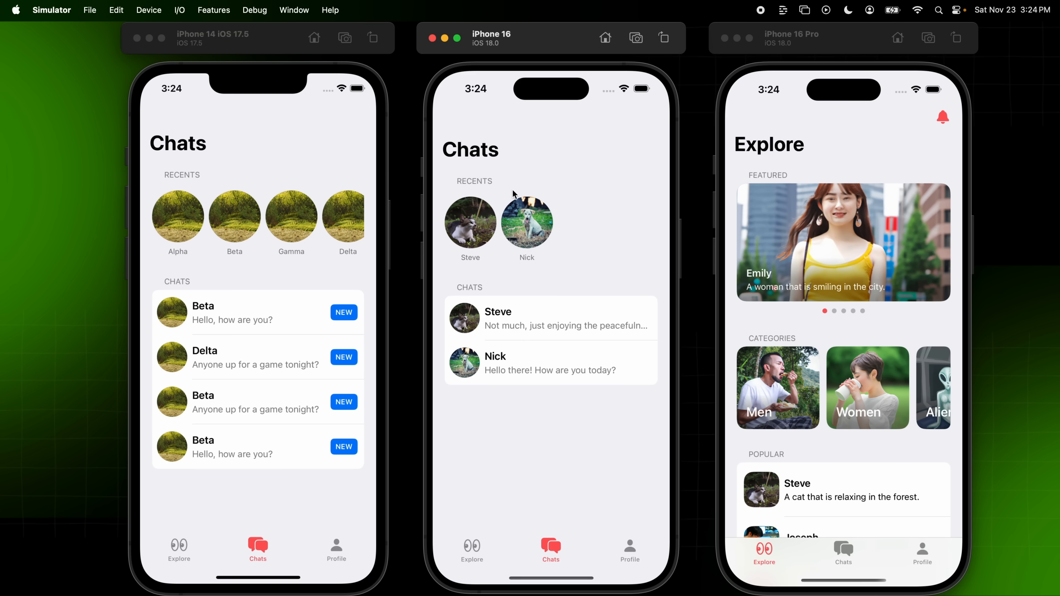
mouse_move(466, 371)
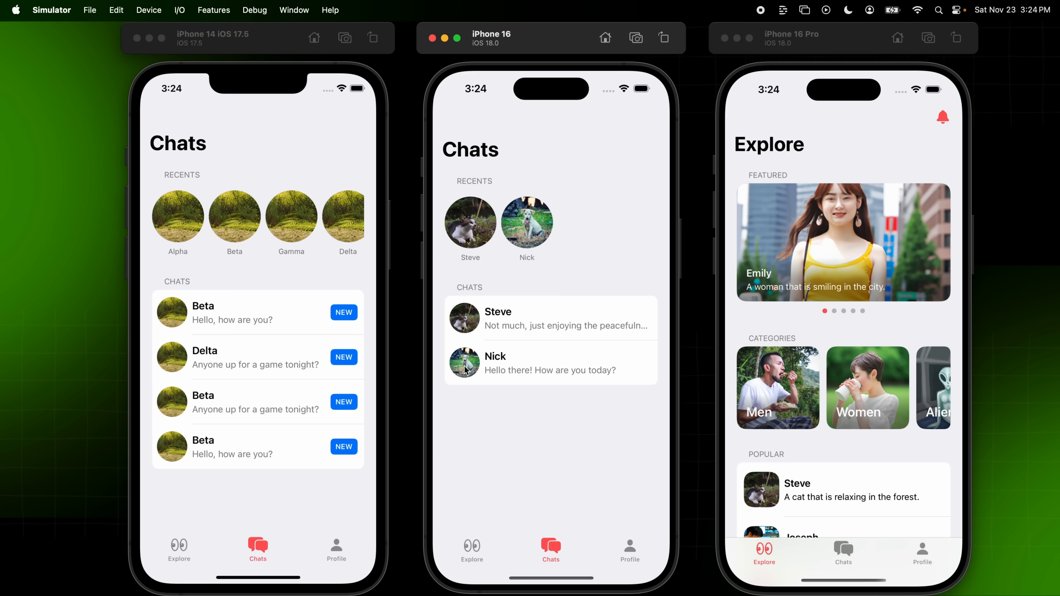
left_click(843, 550)
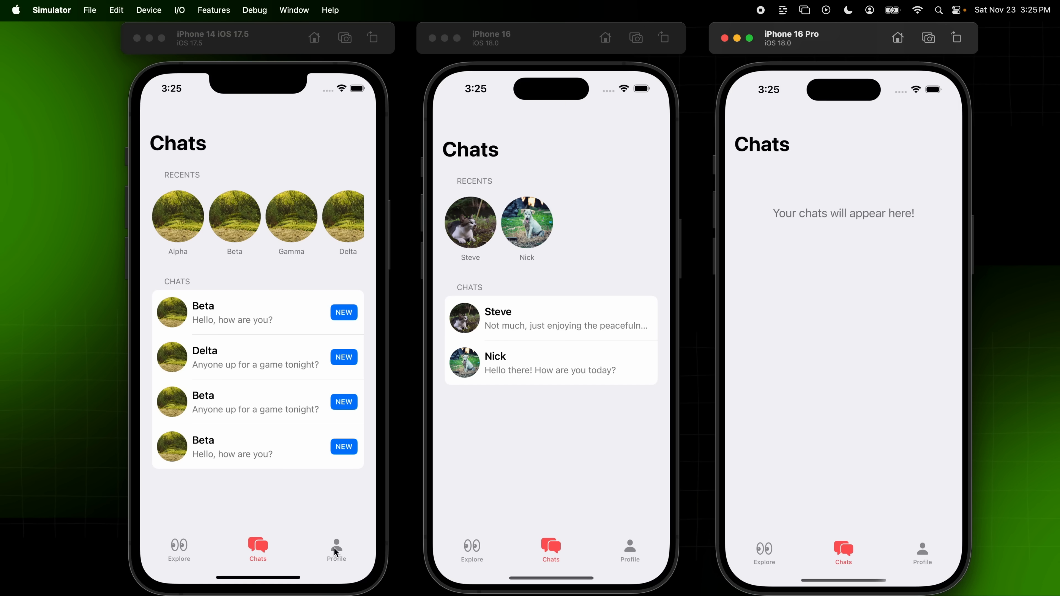
left_click(336, 549)
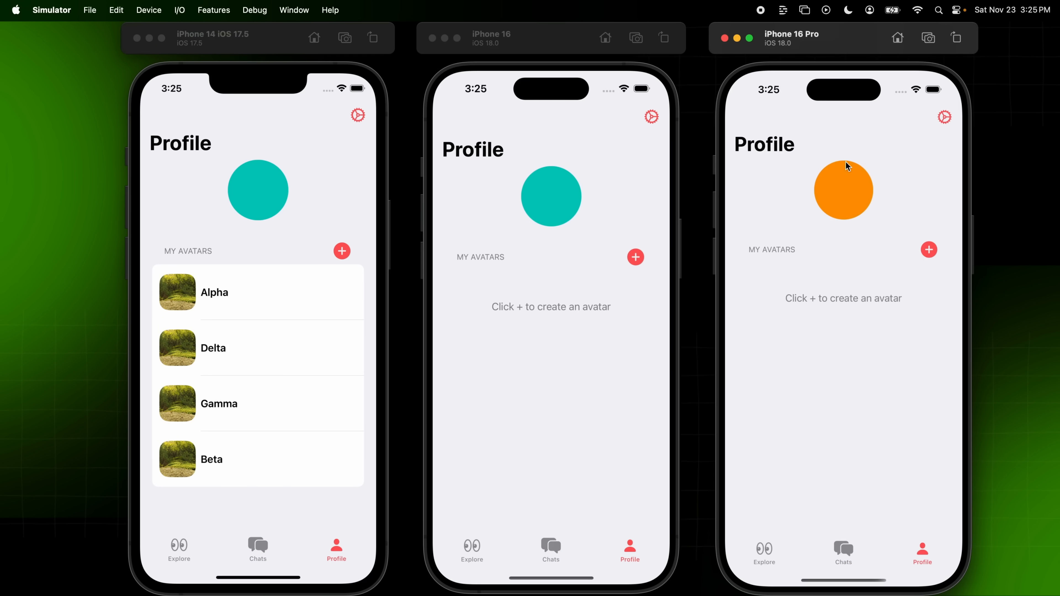
mouse_move(837, 181)
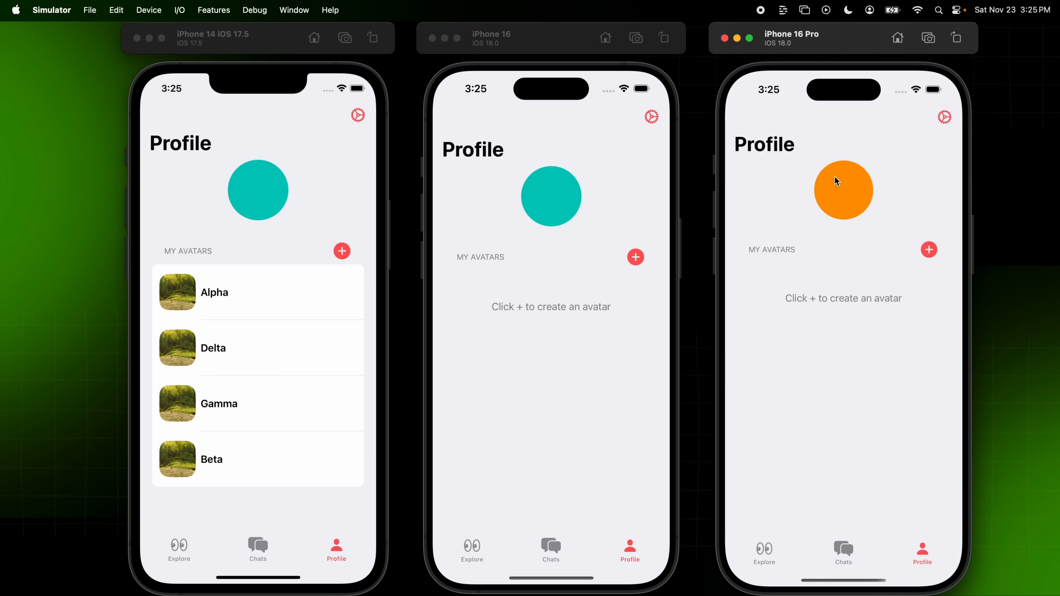
mouse_move(591, 386)
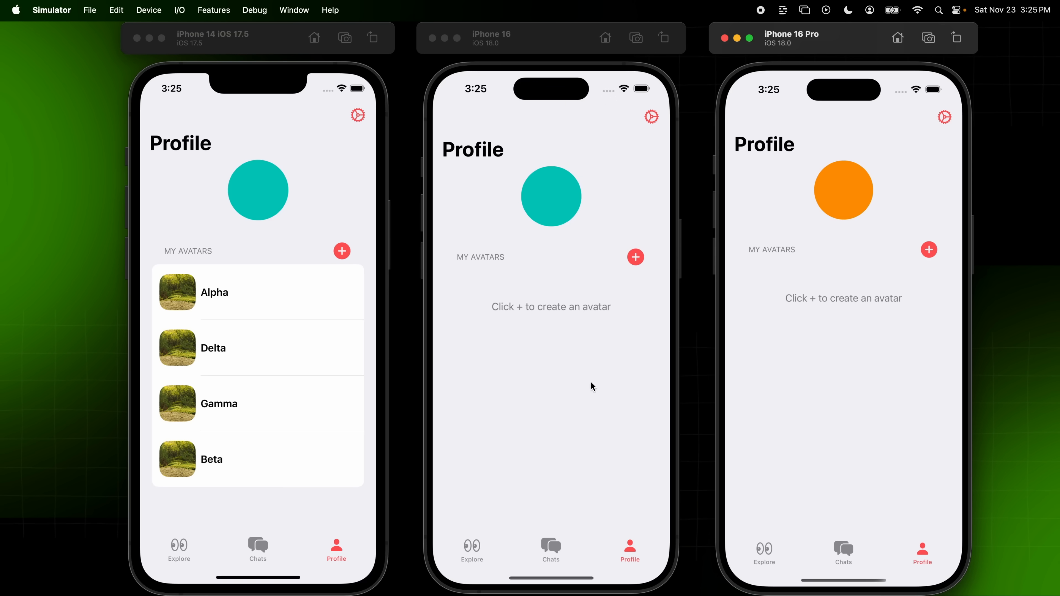
mouse_move(589, 288)
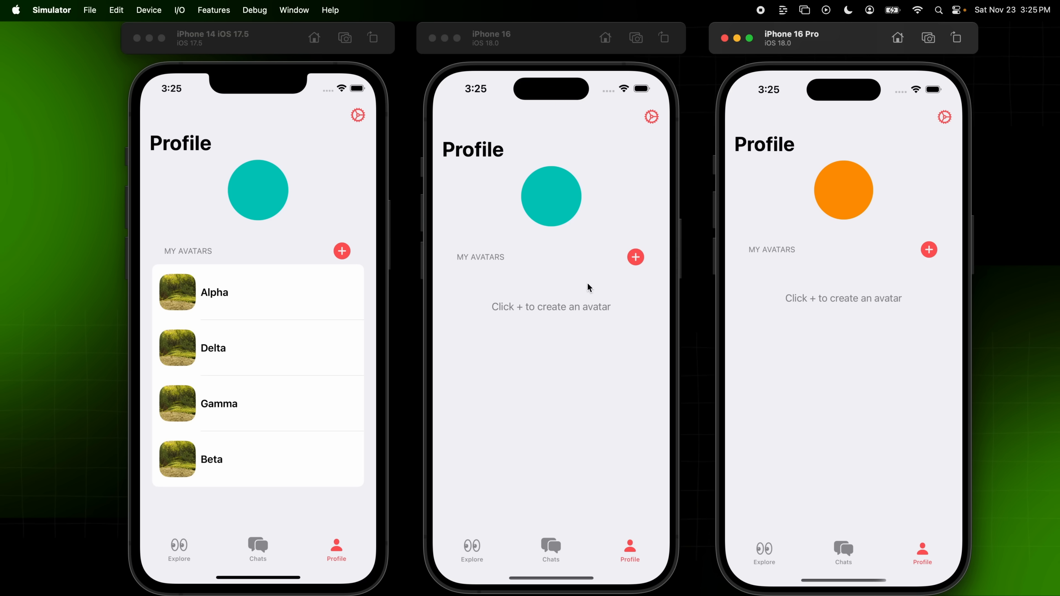
Start a new avatar named Emily, a Cat in the Sitting pose
left_click(635, 256)
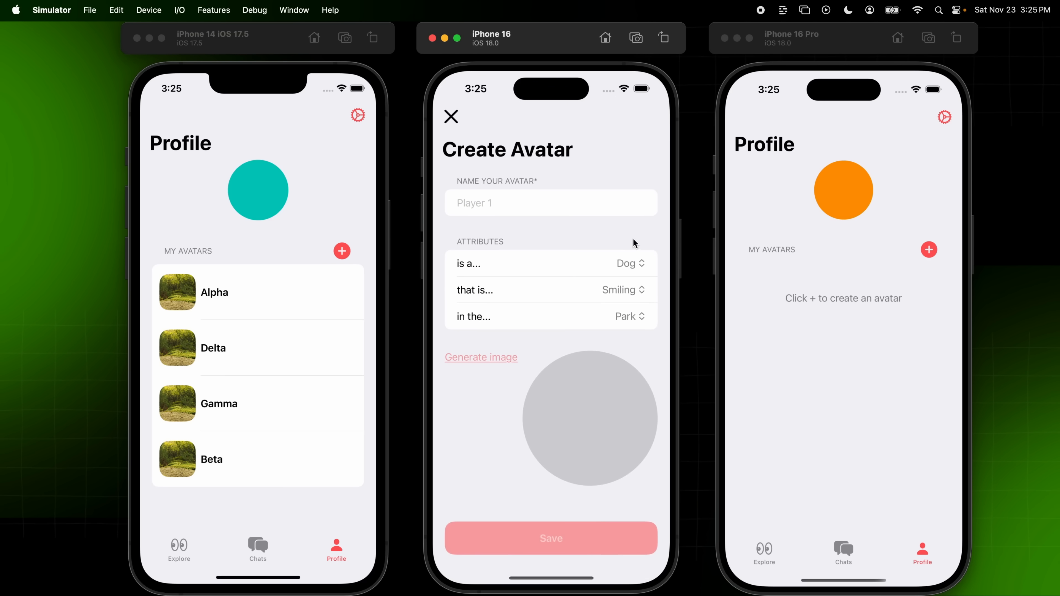
mouse_move(629, 275)
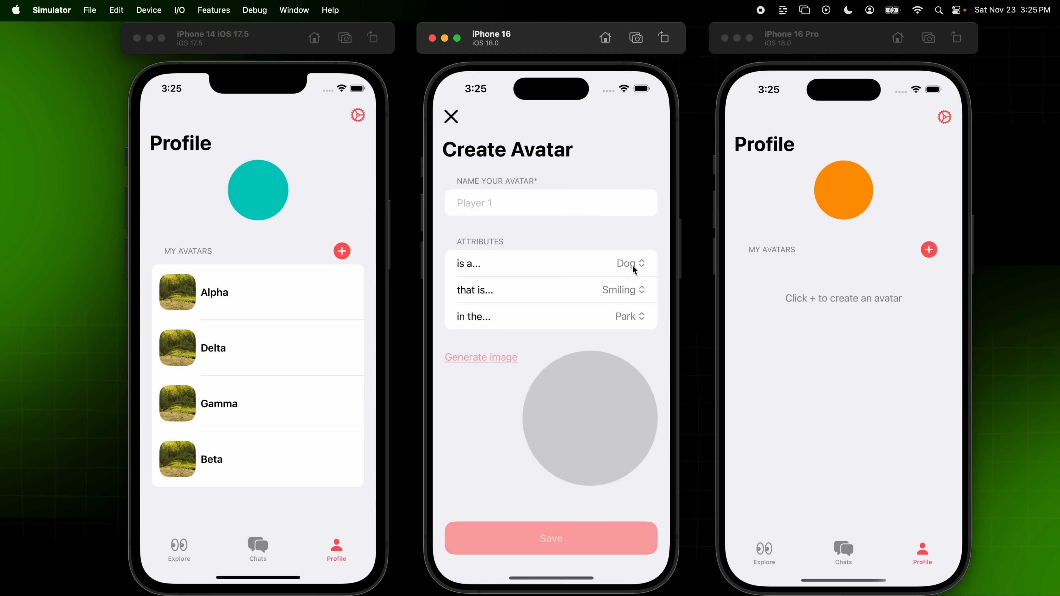
mouse_move(636, 269)
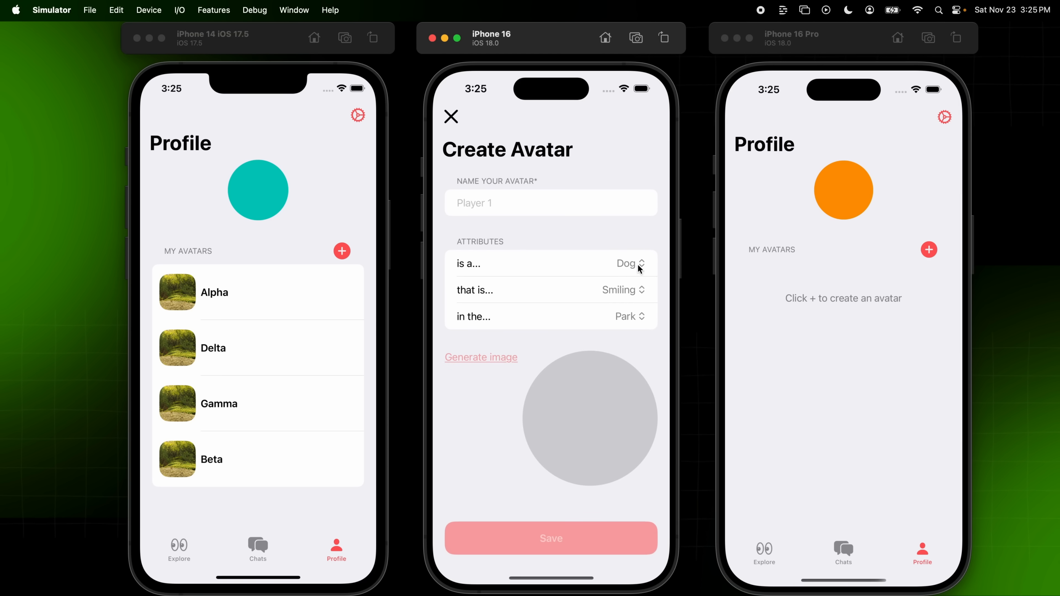
mouse_move(501, 162)
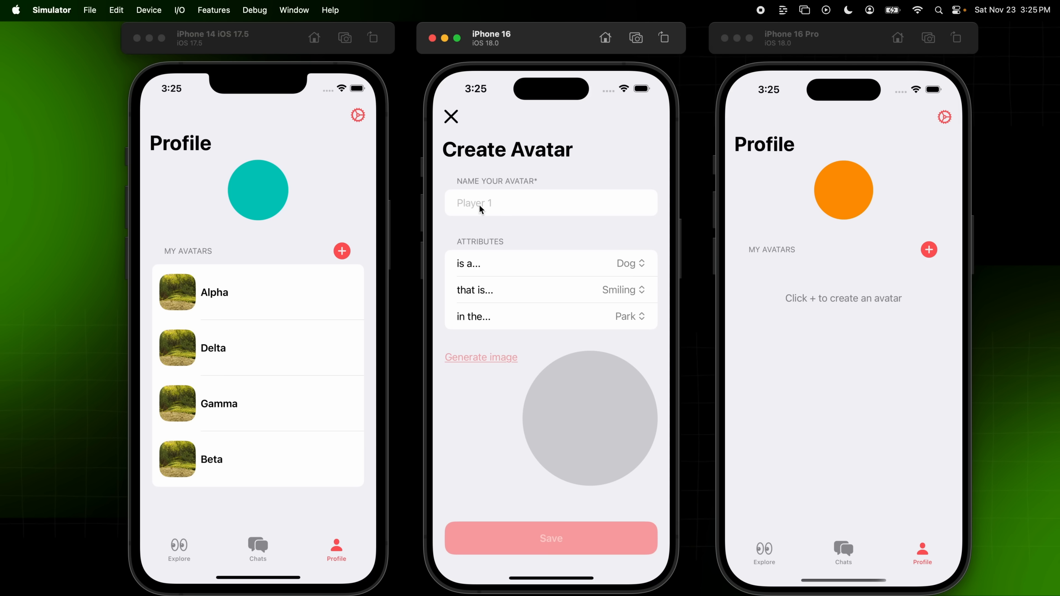
type("Emily")
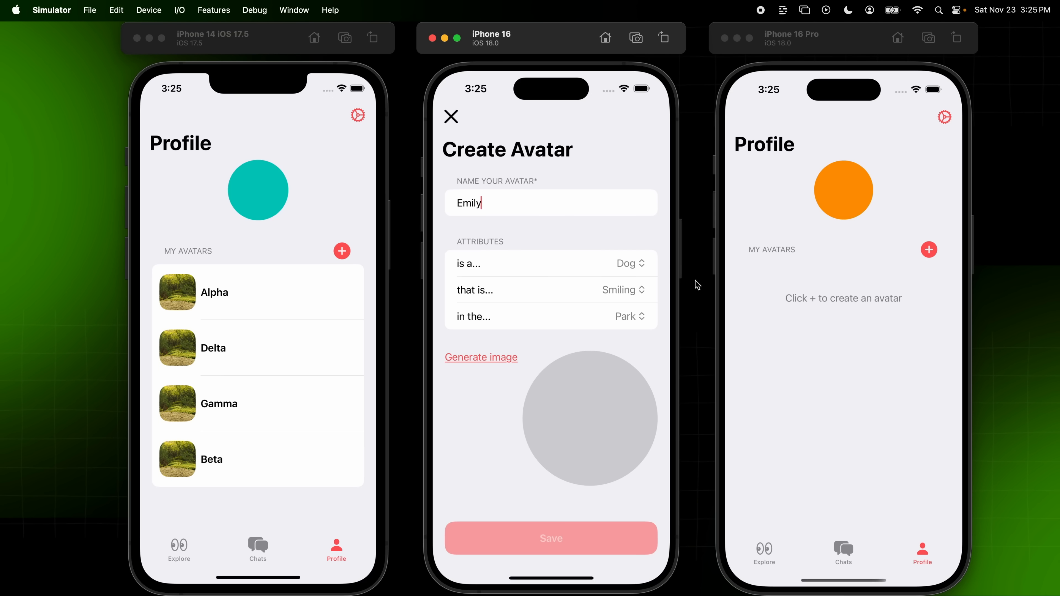
left_click(629, 264)
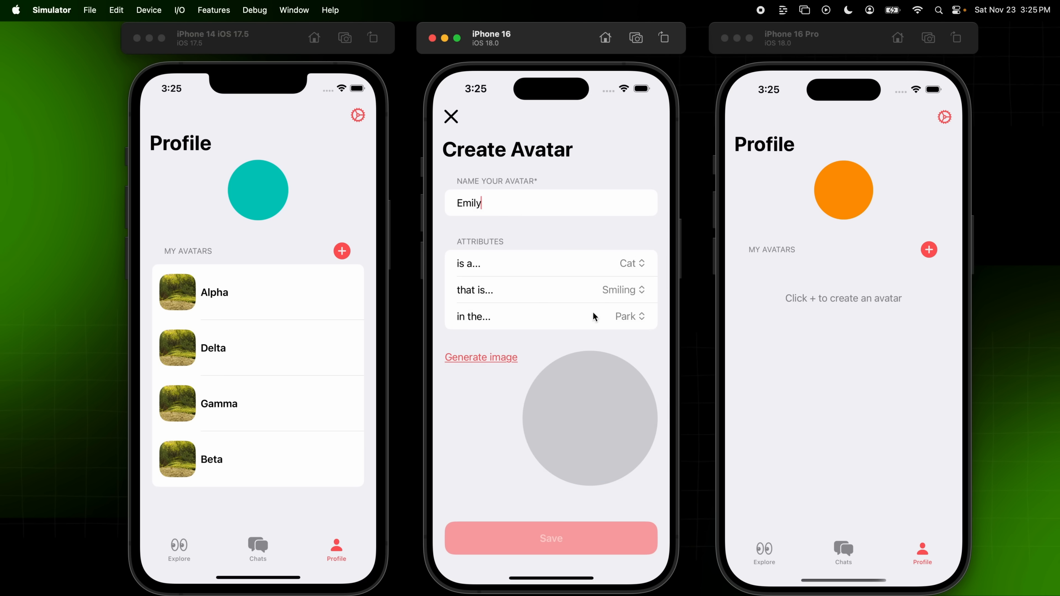
left_click(623, 290)
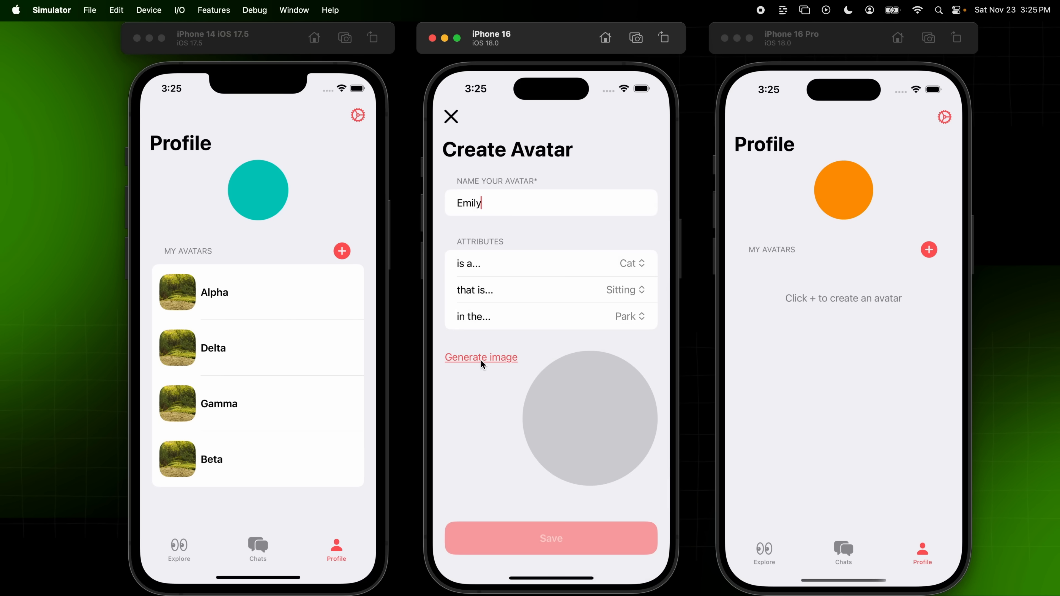
Generate Emily's picture and save her to My Avatars
left_click(481, 358)
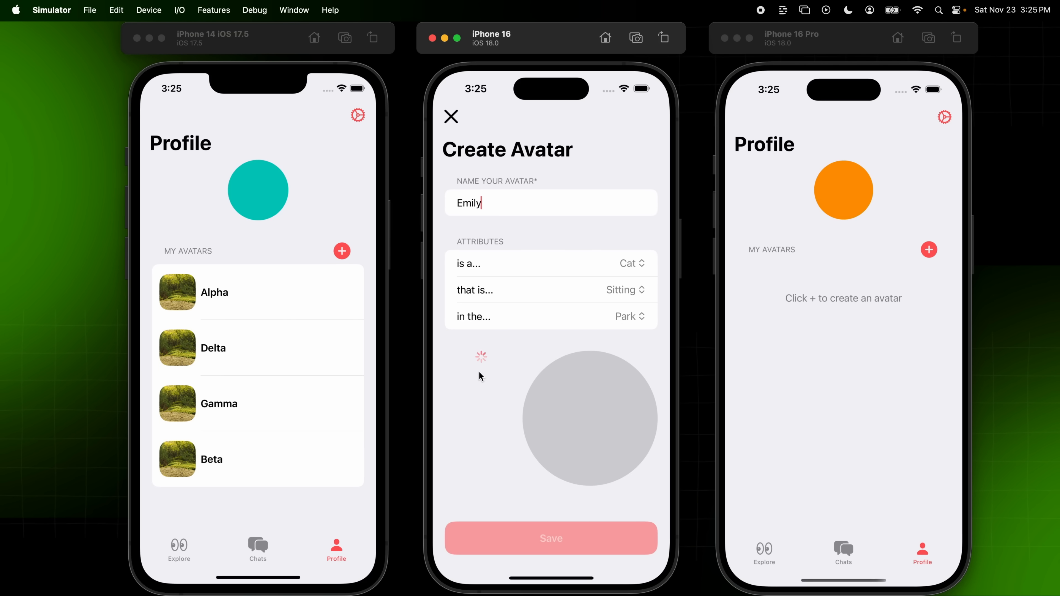
mouse_move(518, 404)
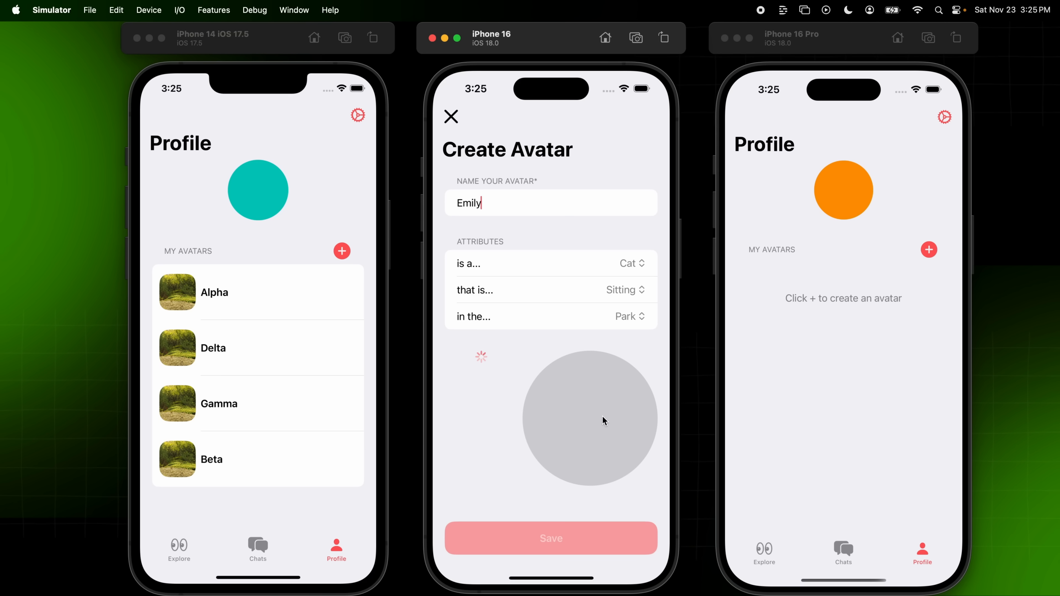
left_click(481, 357)
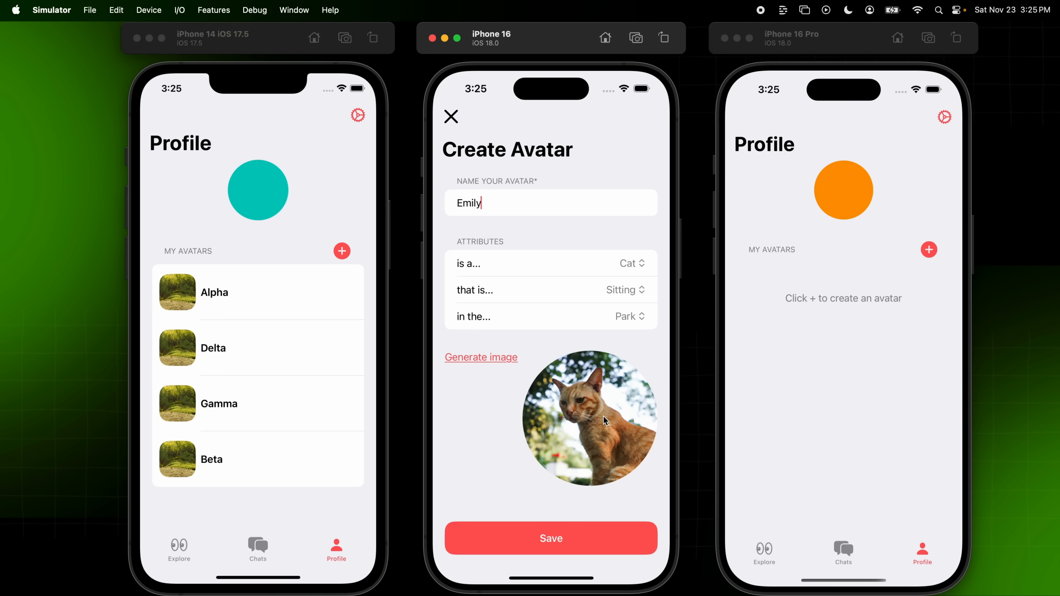
left_click(551, 538)
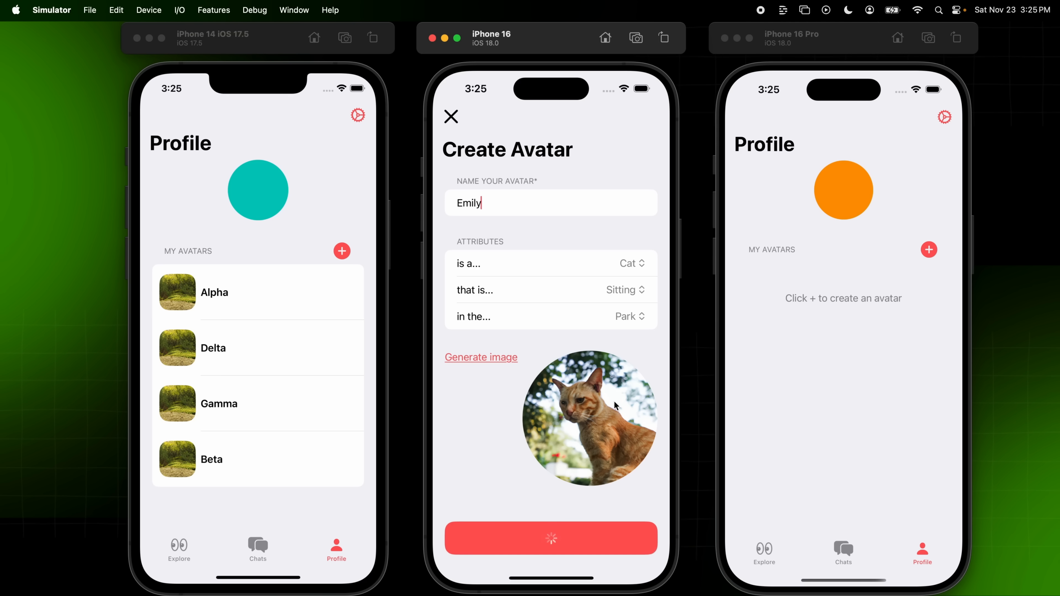
left_click(551, 538)
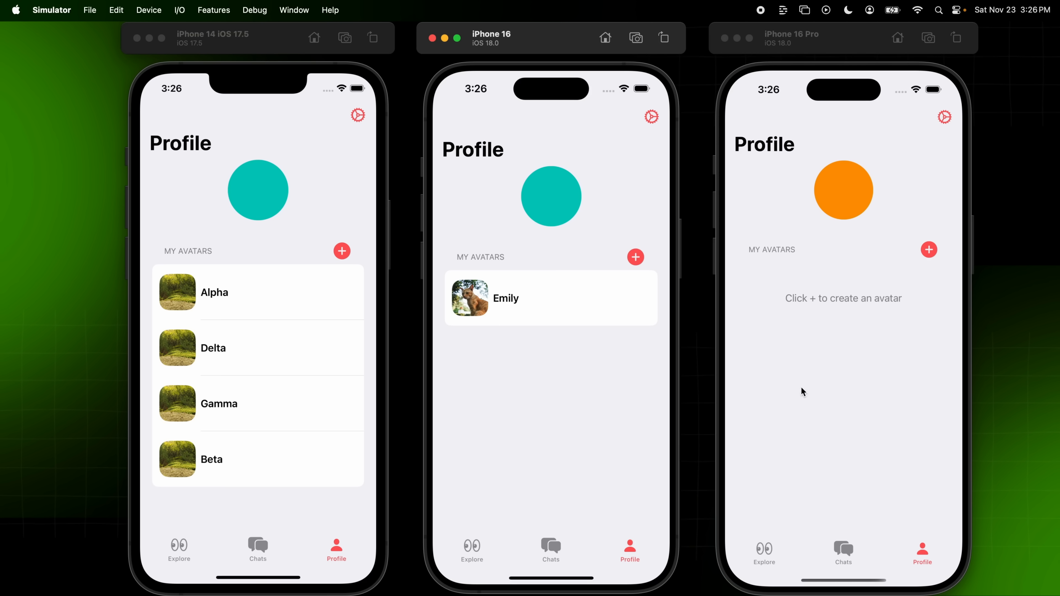
mouse_move(531, 320)
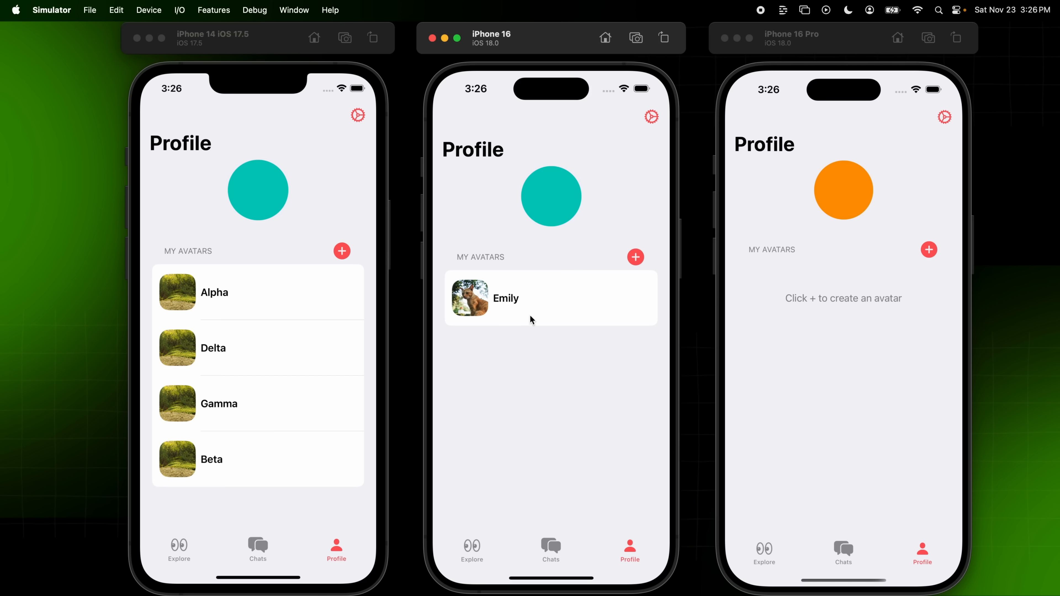
mouse_move(528, 324)
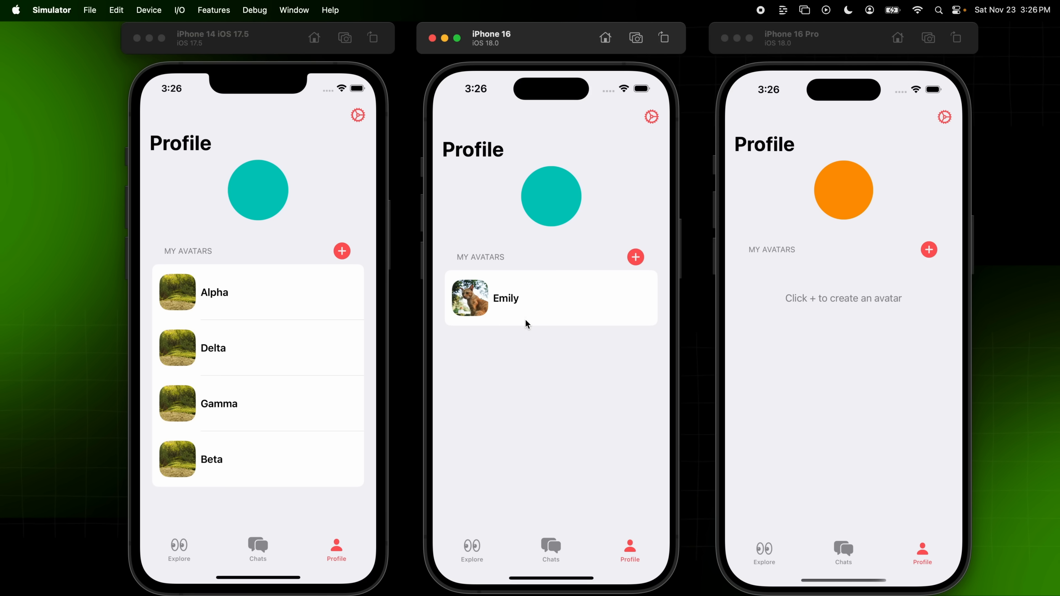
Send "Hey, what's up?" to Emily on the middle phone while Beta's chat opens on the left phone
left_click(550, 298)
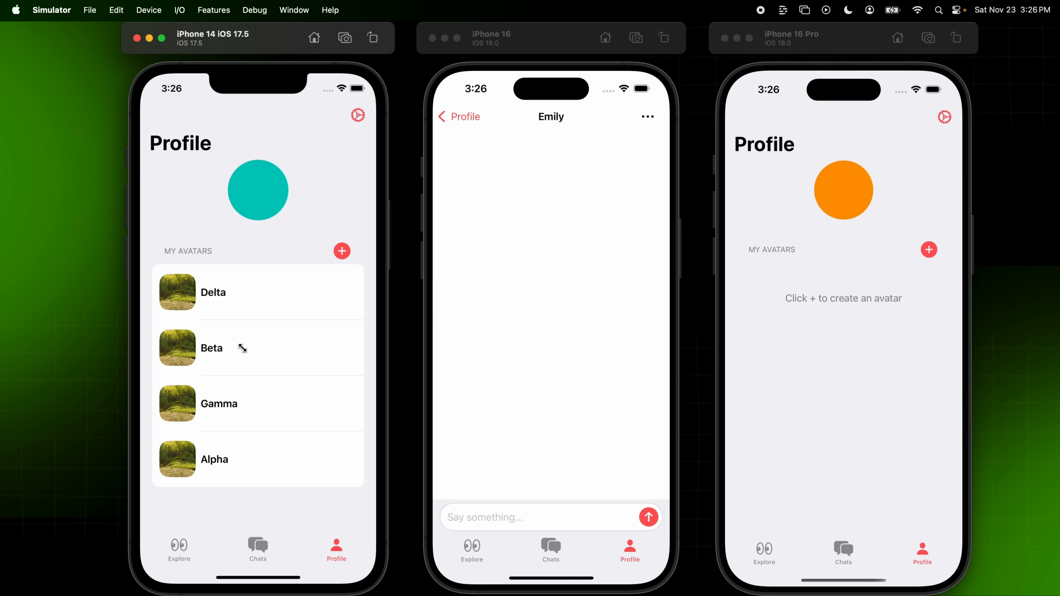
left_click(212, 349)
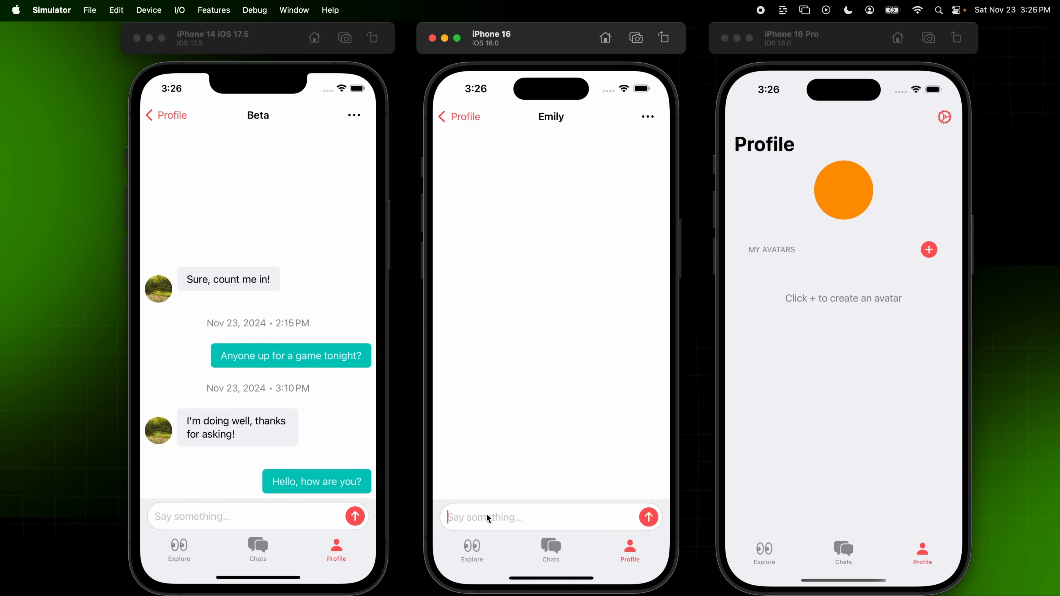
type("Hey")
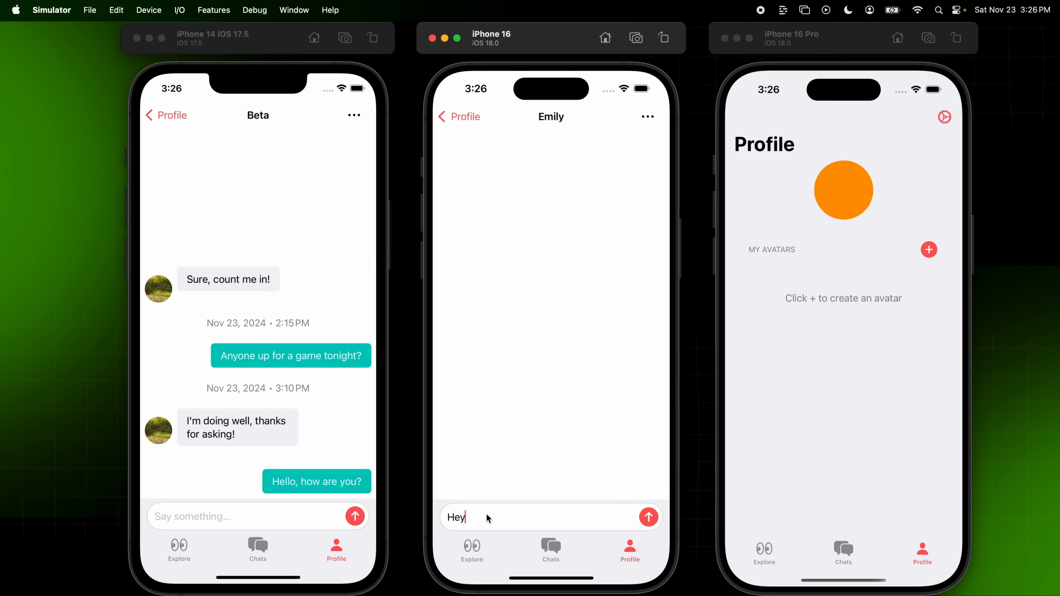
type(", what's up?")
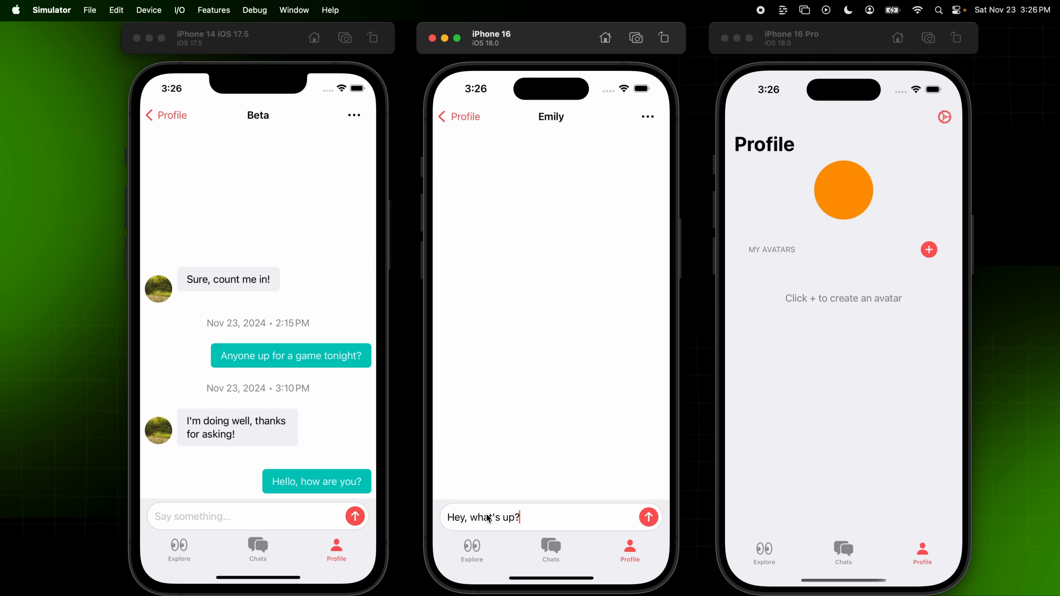
left_click(647, 517)
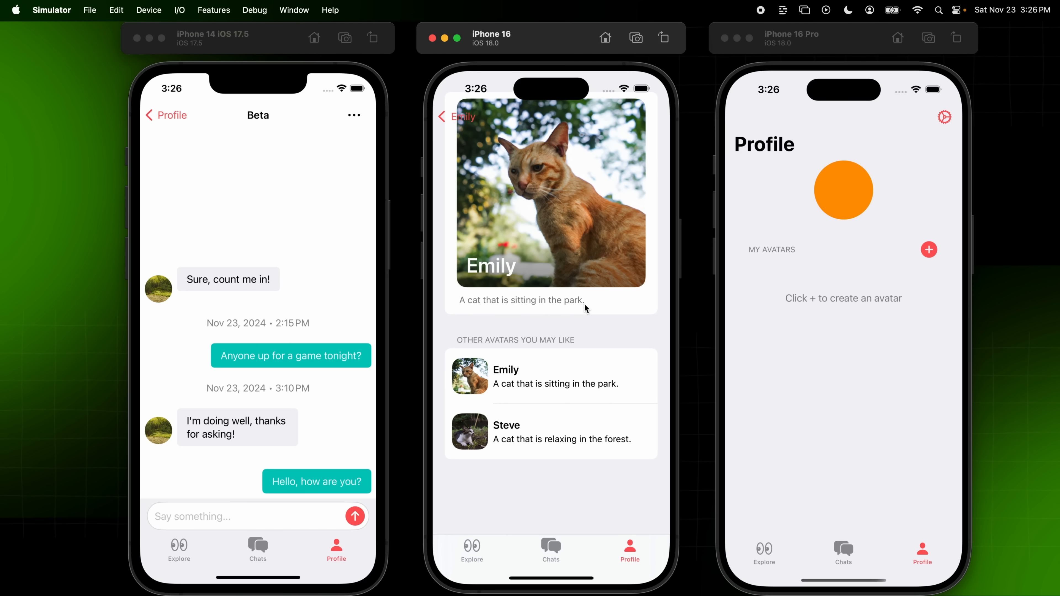
mouse_move(599, 325)
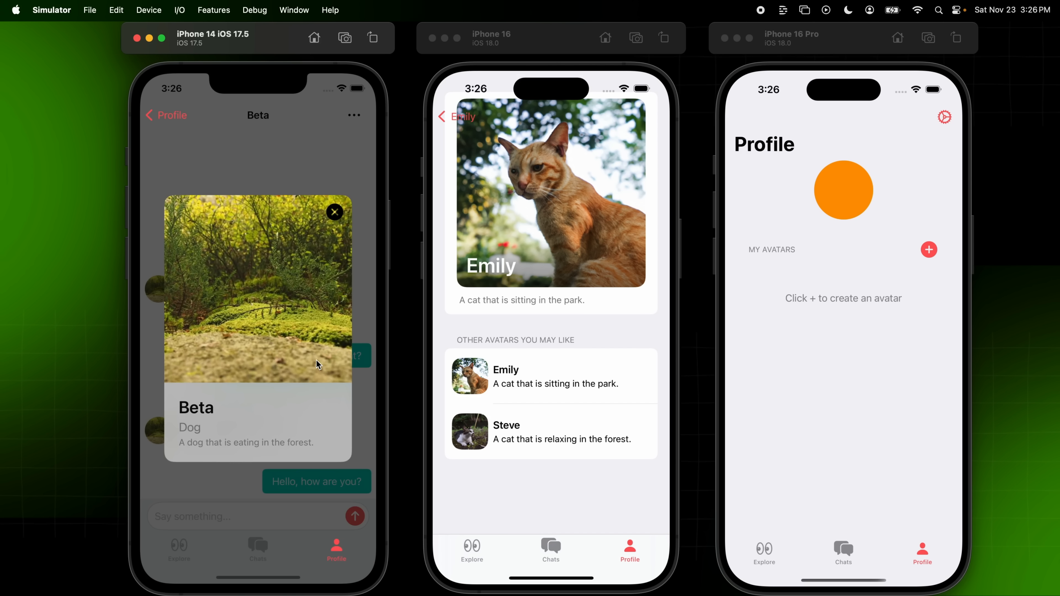
left_click(334, 211)
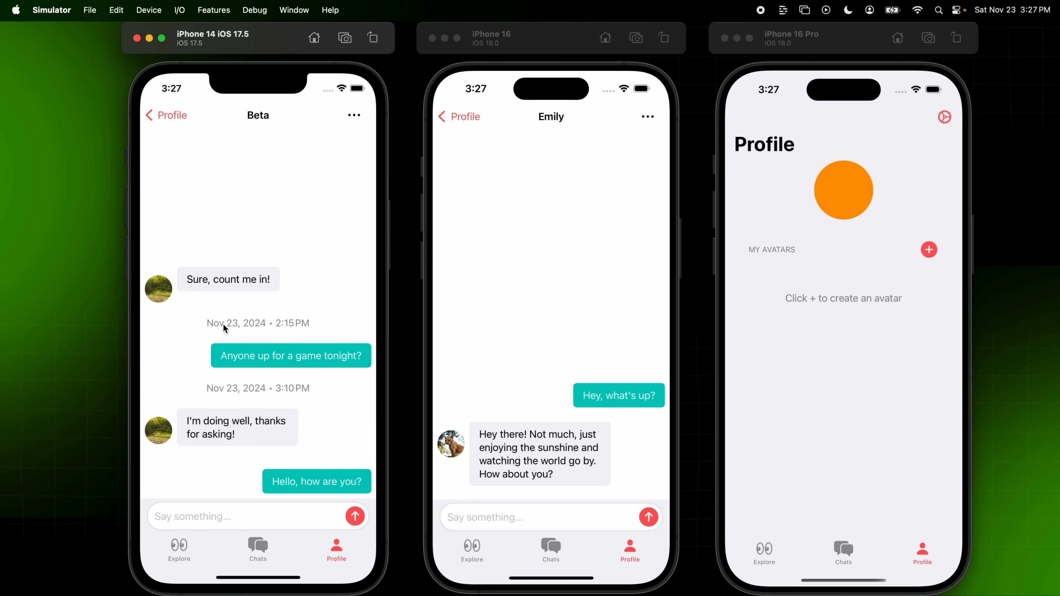
mouse_move(293, 332)
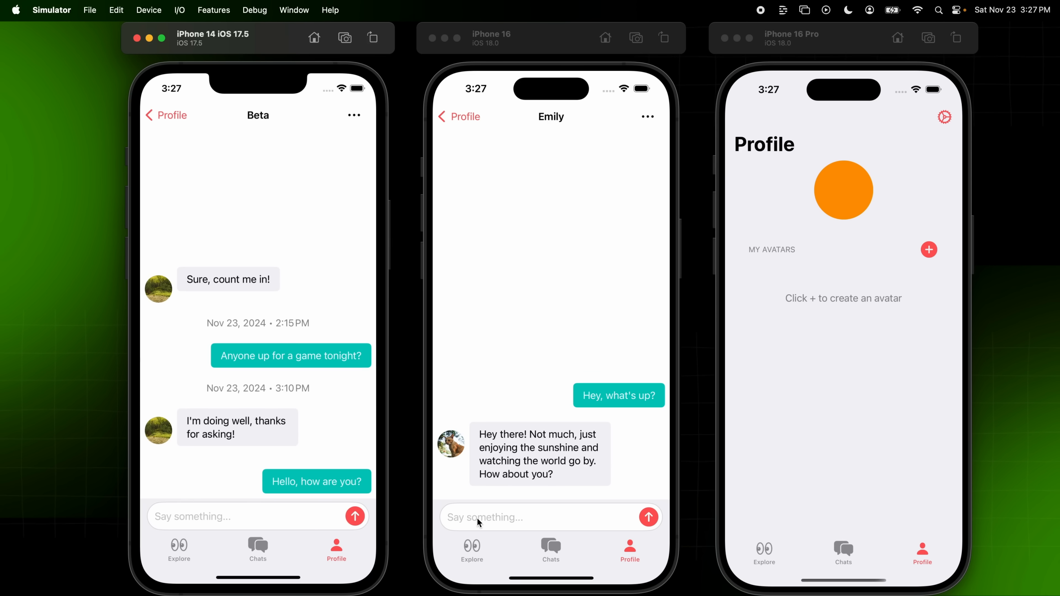
Send Emily a second message asking what she is doing and get her reply
left_click(483, 517)
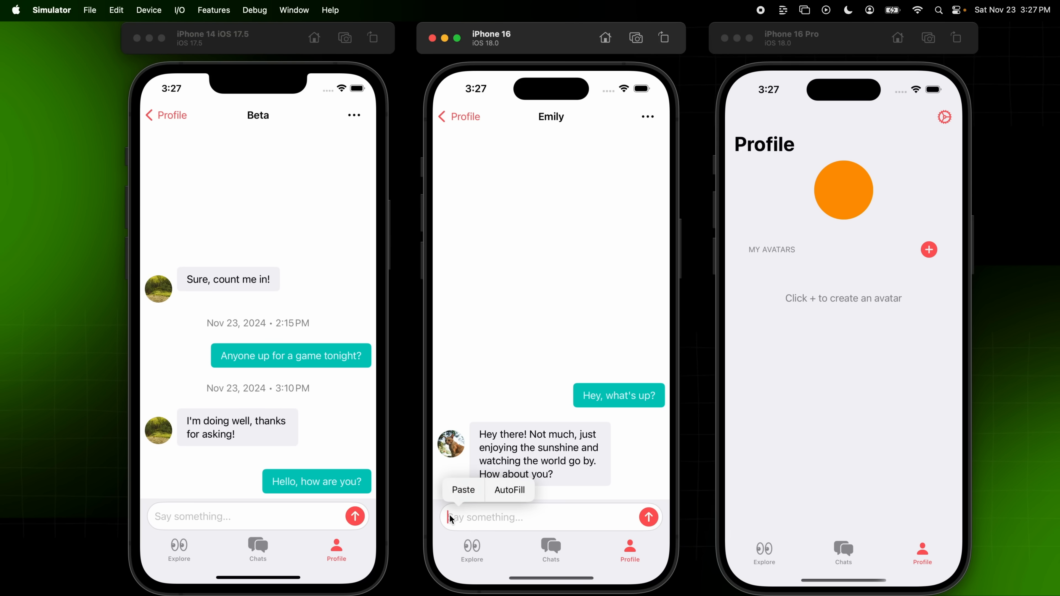
type("What are you doing right now?")
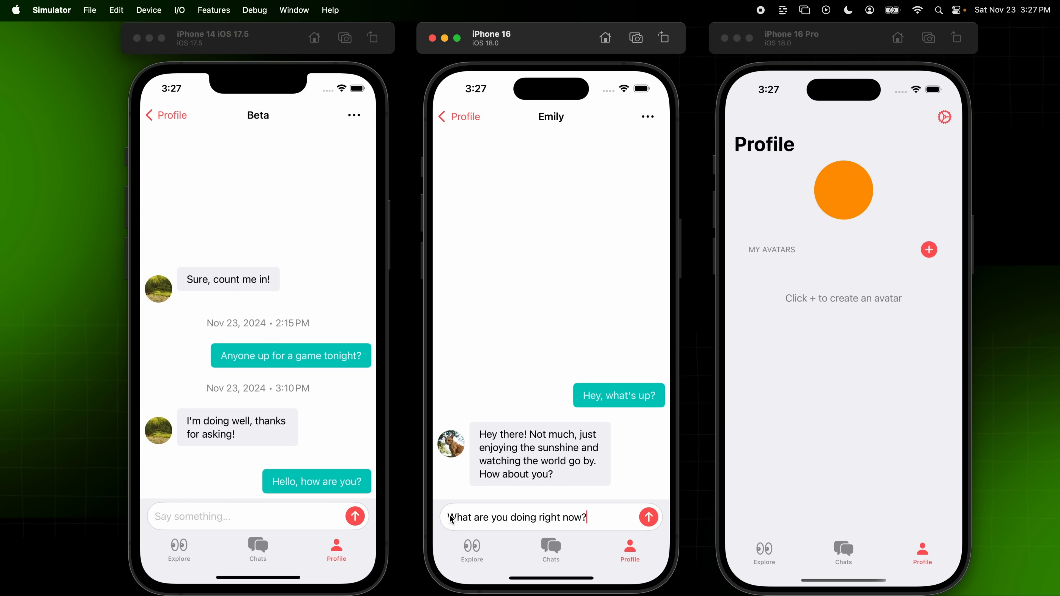
left_click(648, 517)
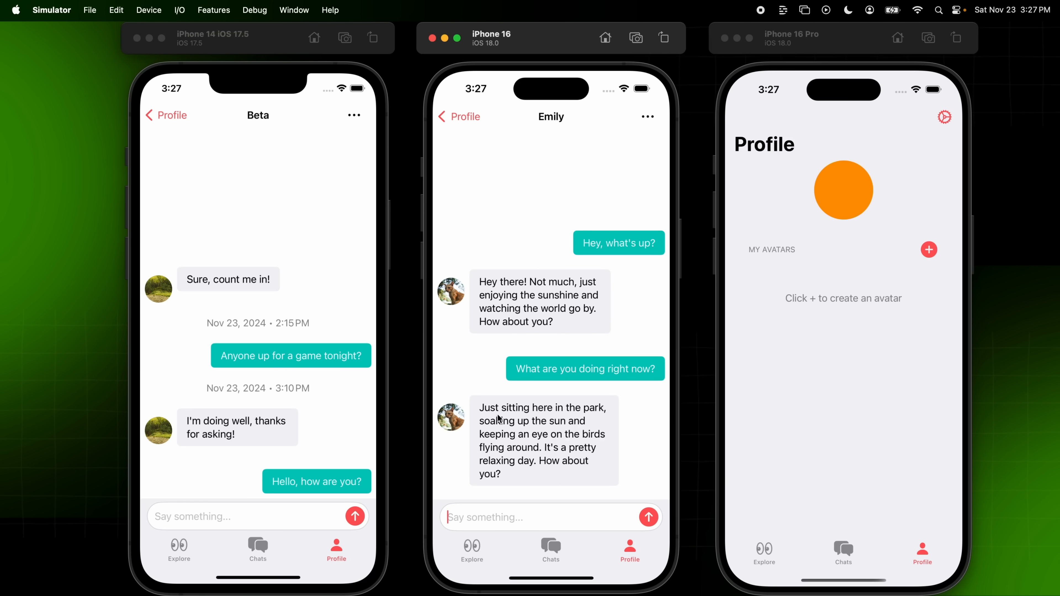
mouse_move(607, 231)
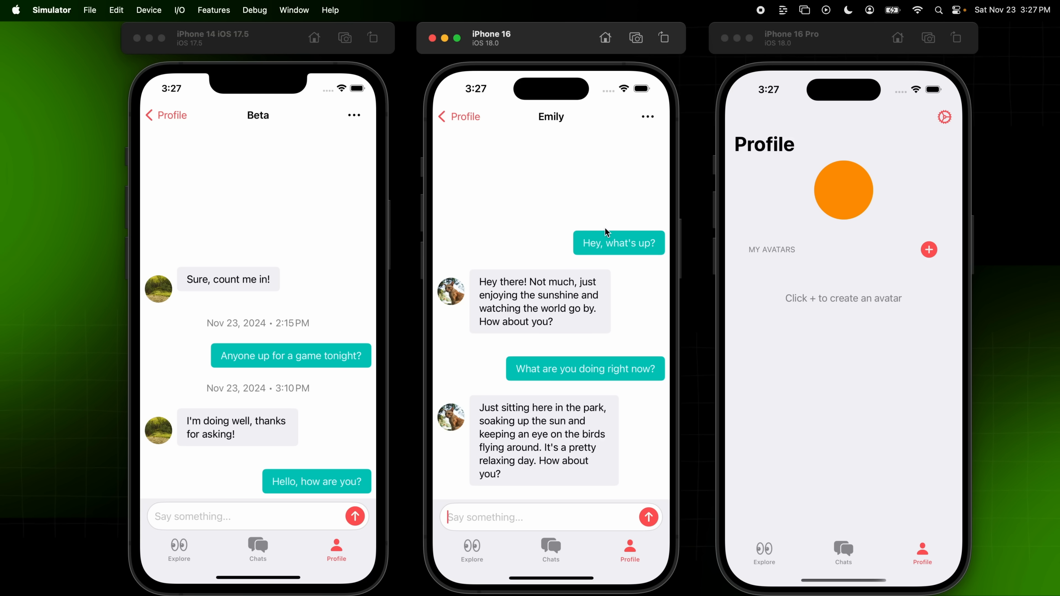
Report the Emily chat, acknowledge the confirmation, and return to the Explore feed
left_click(647, 117)
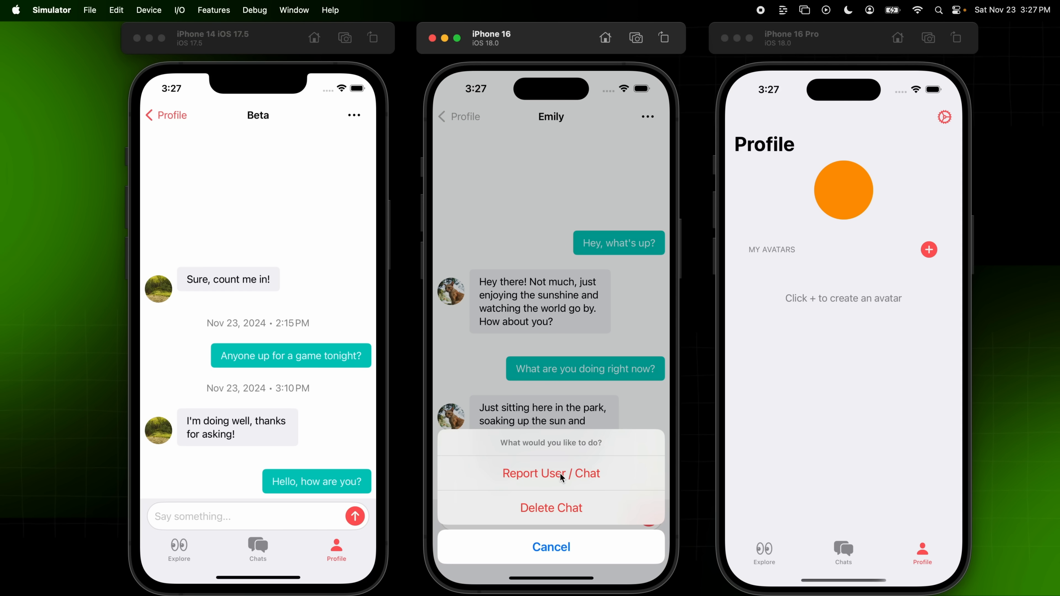
left_click(551, 547)
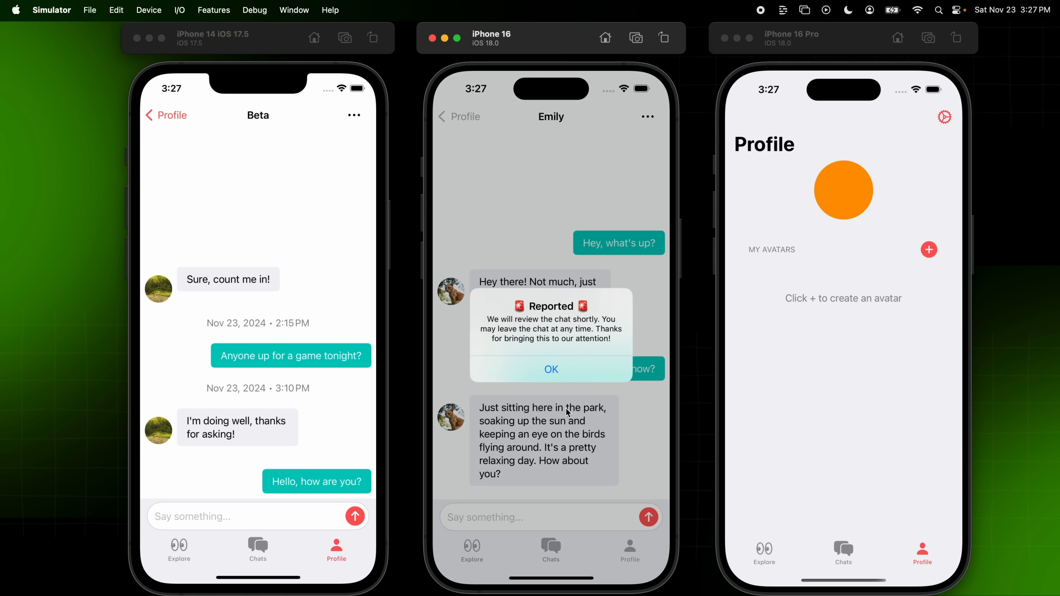
mouse_move(475, 340)
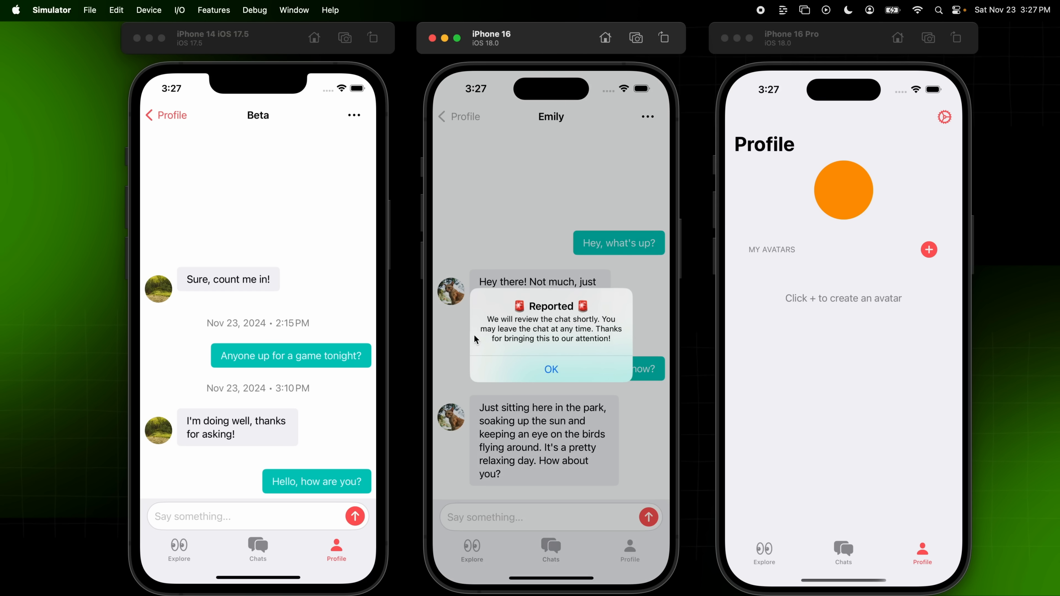
left_click(551, 369)
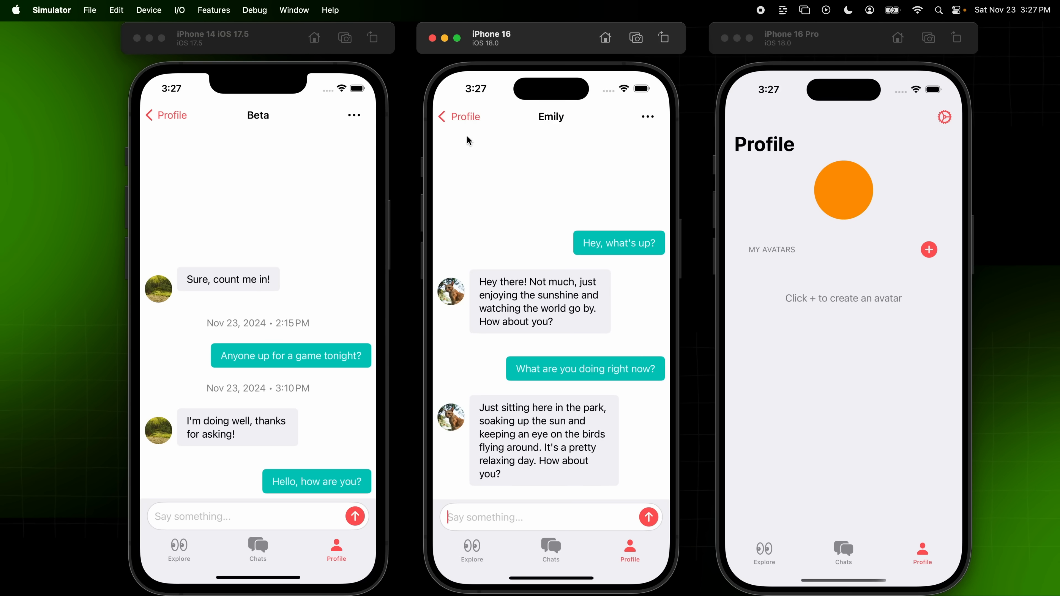
left_click(471, 553)
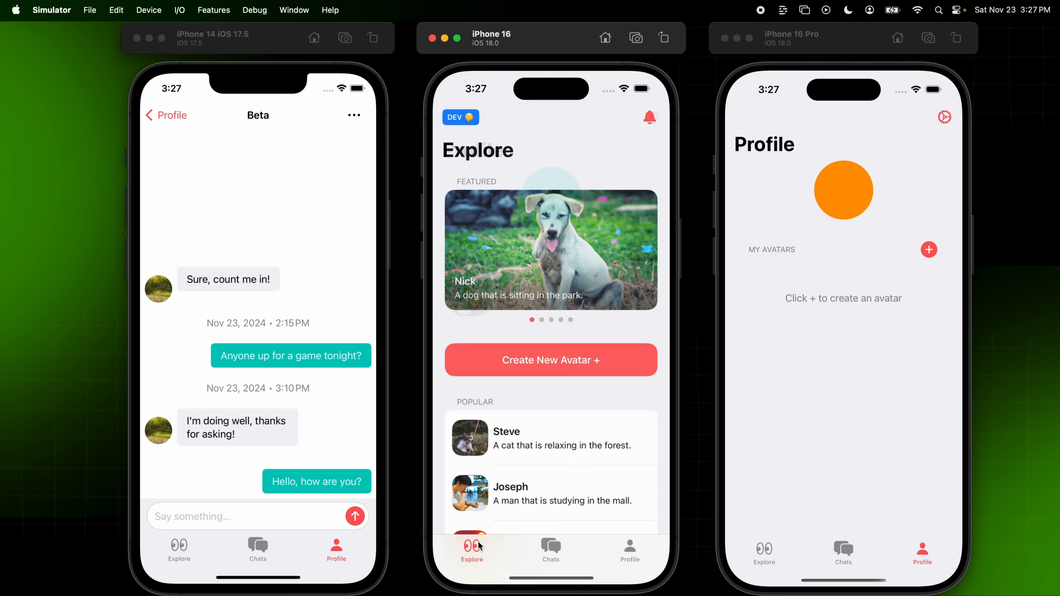
Return the first phone to Explore and switch off Explore Create Avatar Test in the middle phone's Dev Settings
left_click(336, 548)
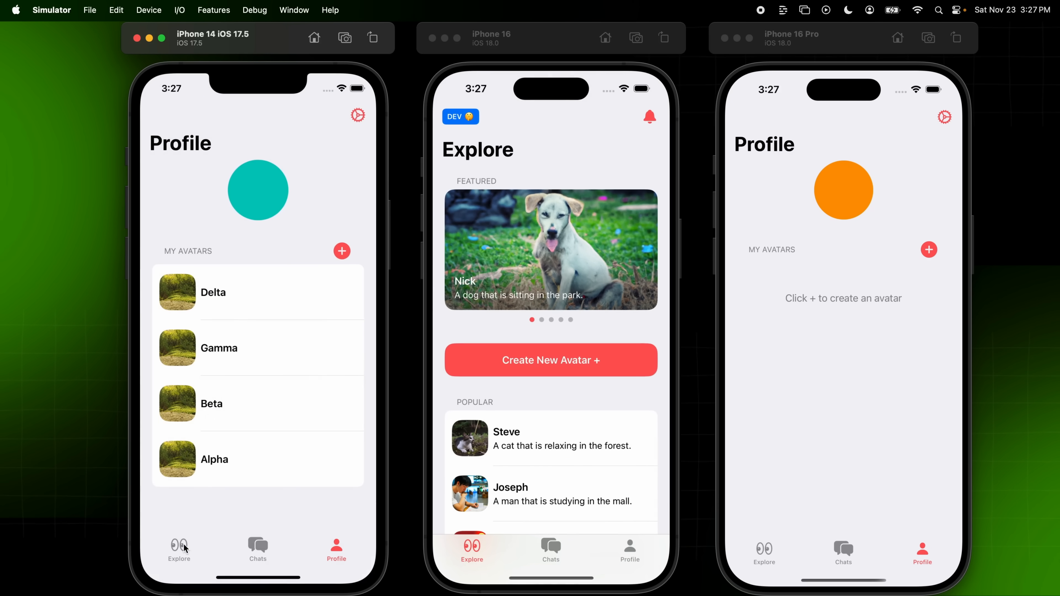
left_click(178, 550)
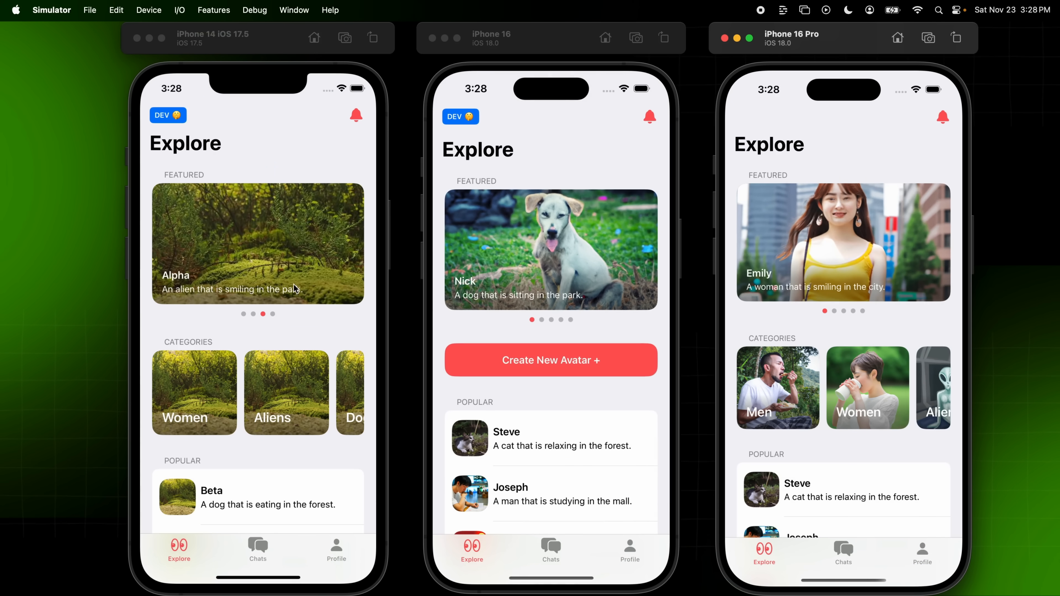
mouse_move(554, 298)
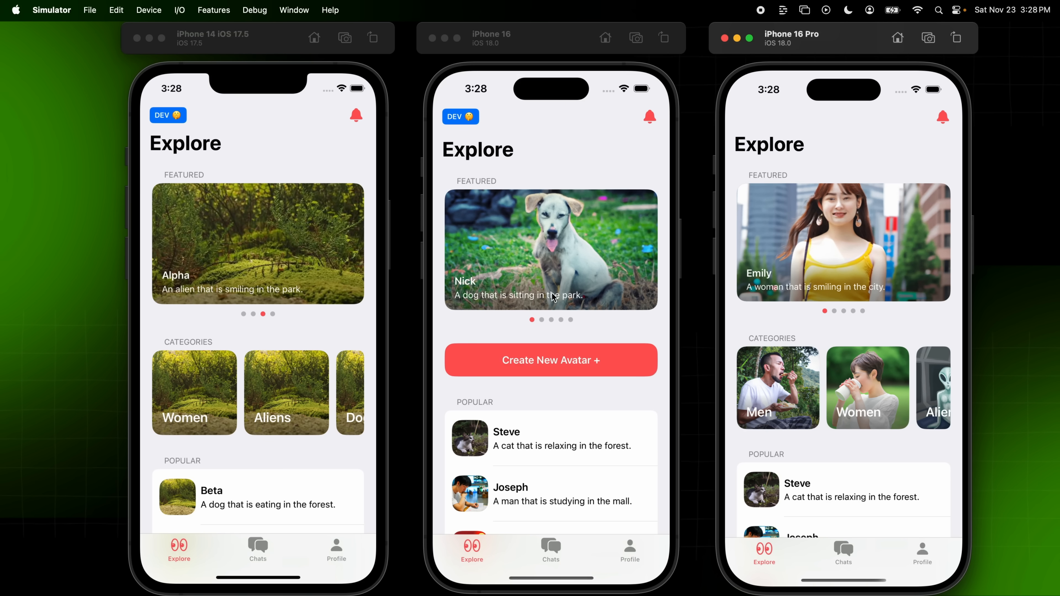
mouse_move(757, 113)
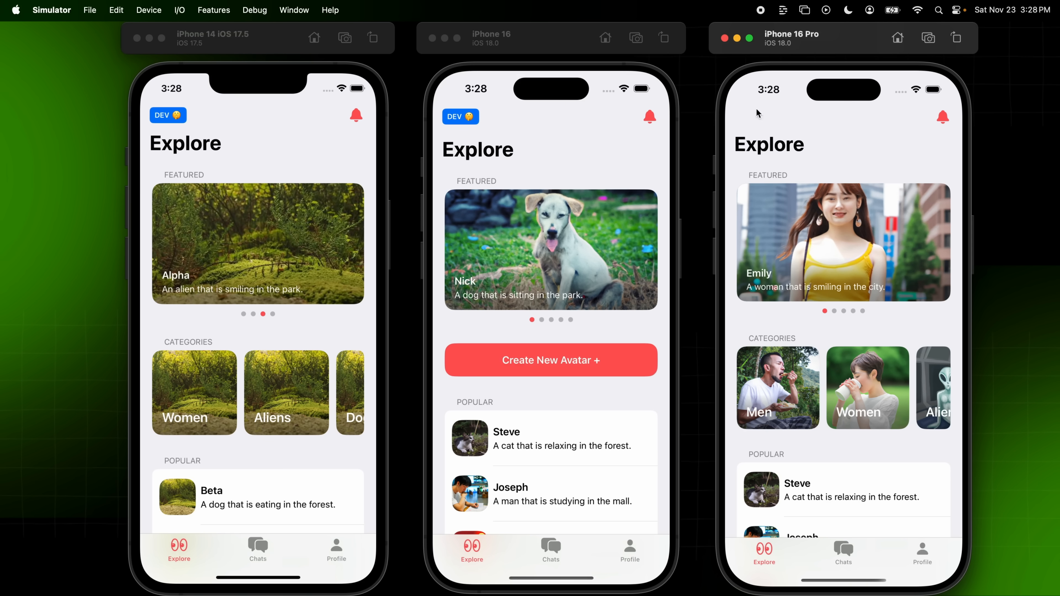
mouse_move(515, 140)
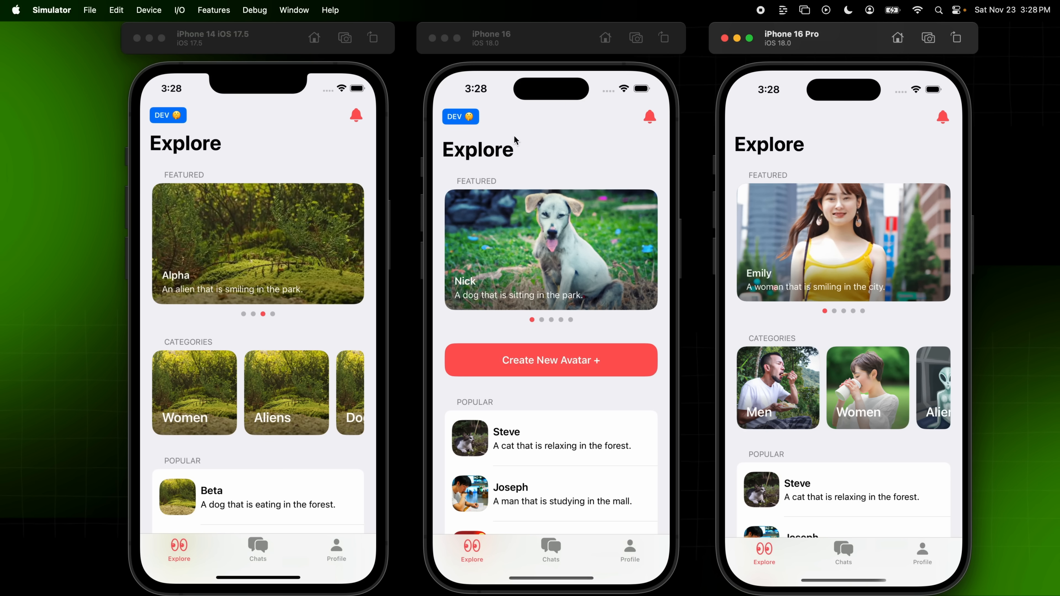
left_click(461, 117)
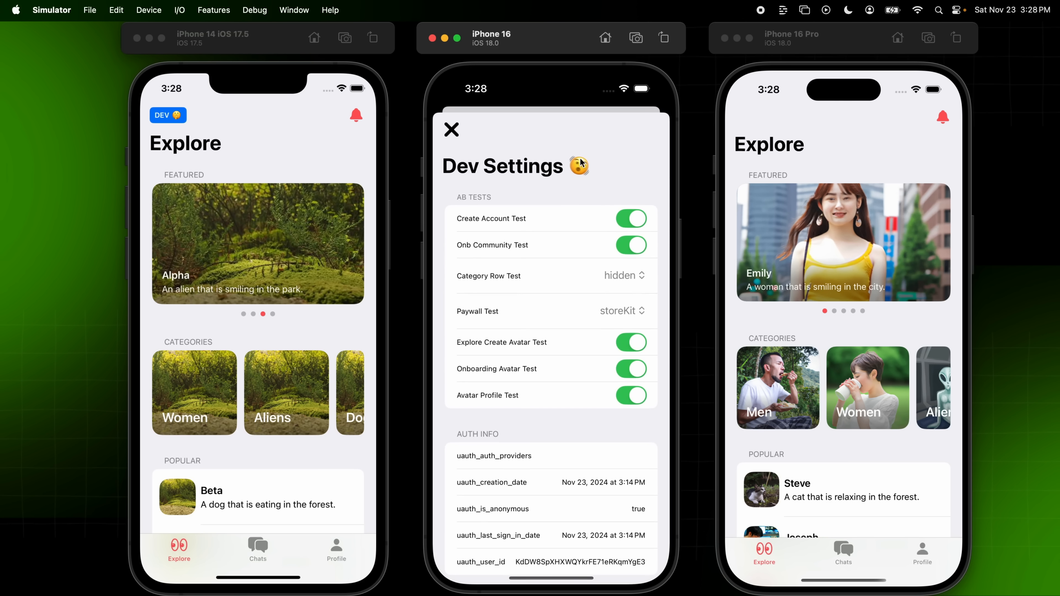
mouse_move(630, 440)
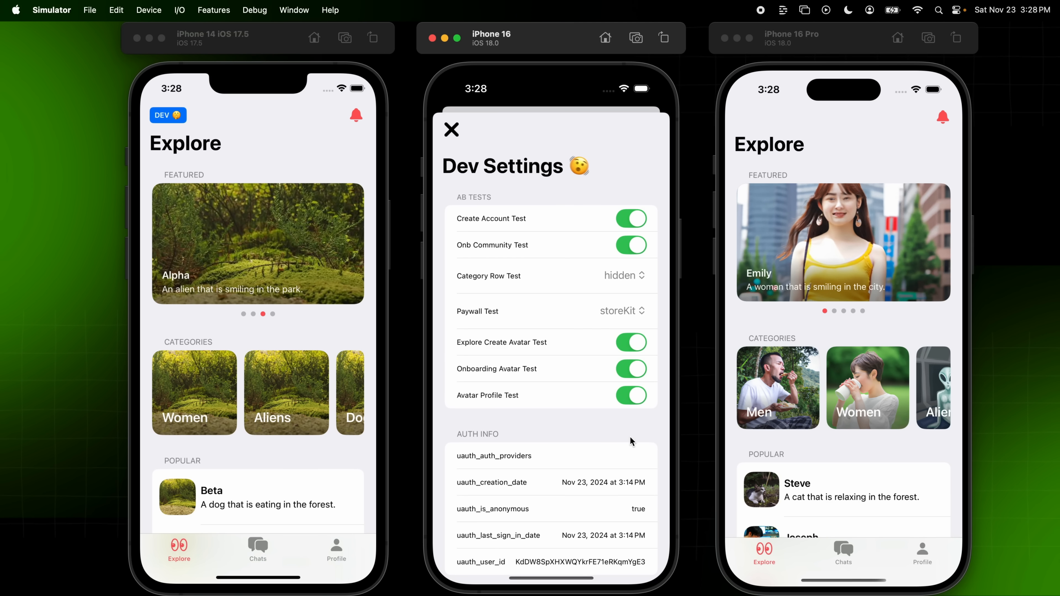
left_click(452, 129)
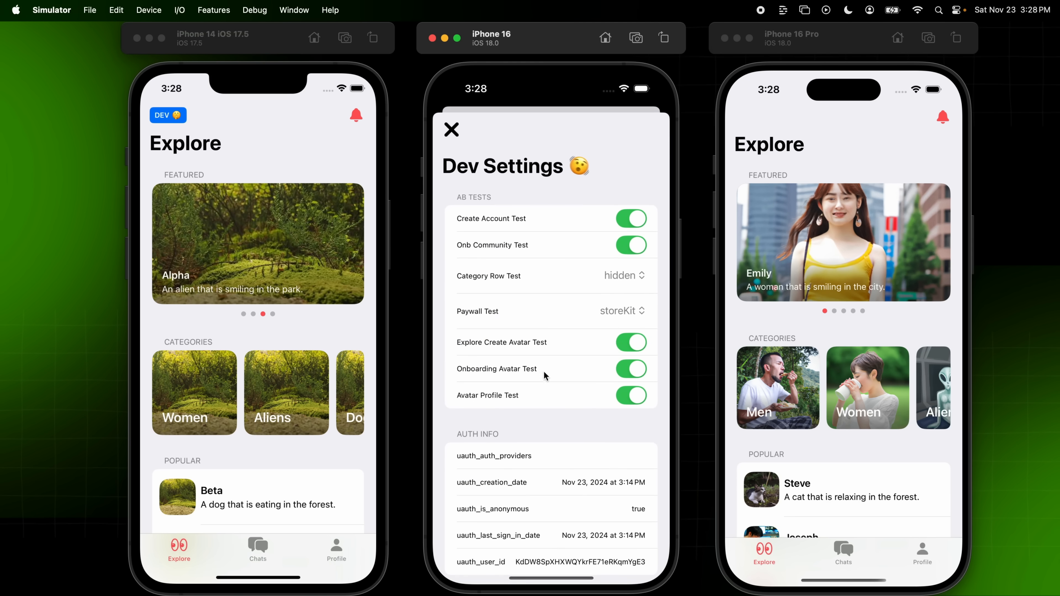
mouse_move(491, 354)
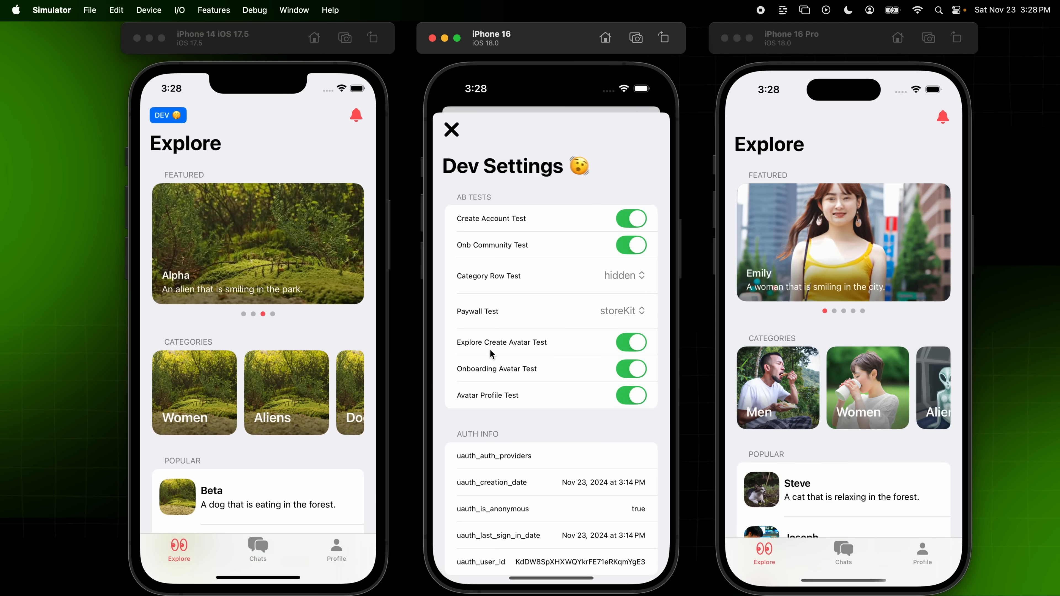
left_click(630, 342)
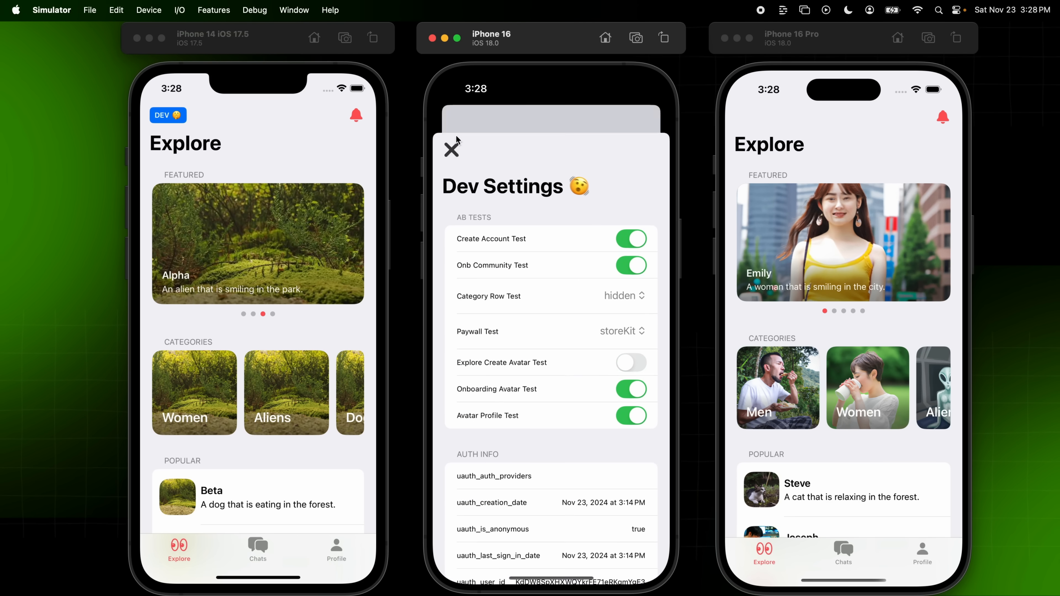
left_click(451, 148)
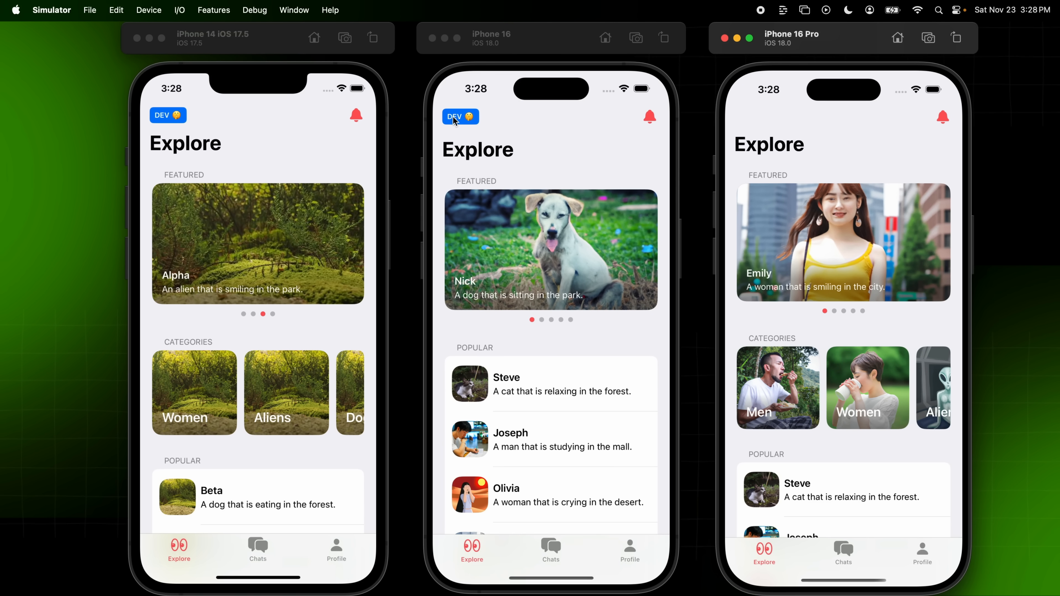
Set Category Row Test to top so Explore lists categories first
left_click(460, 117)
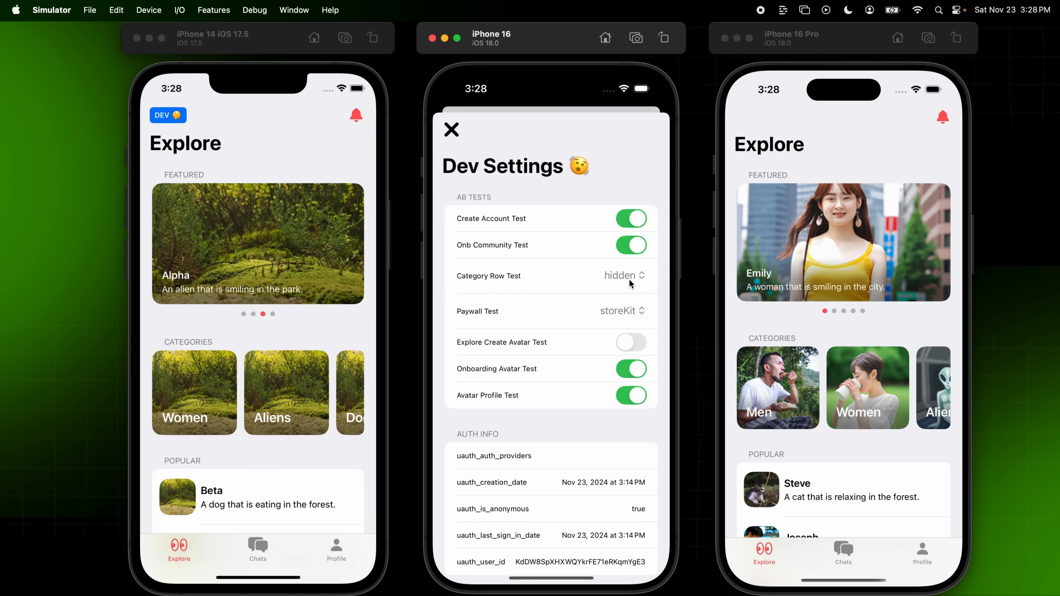
left_click(620, 276)
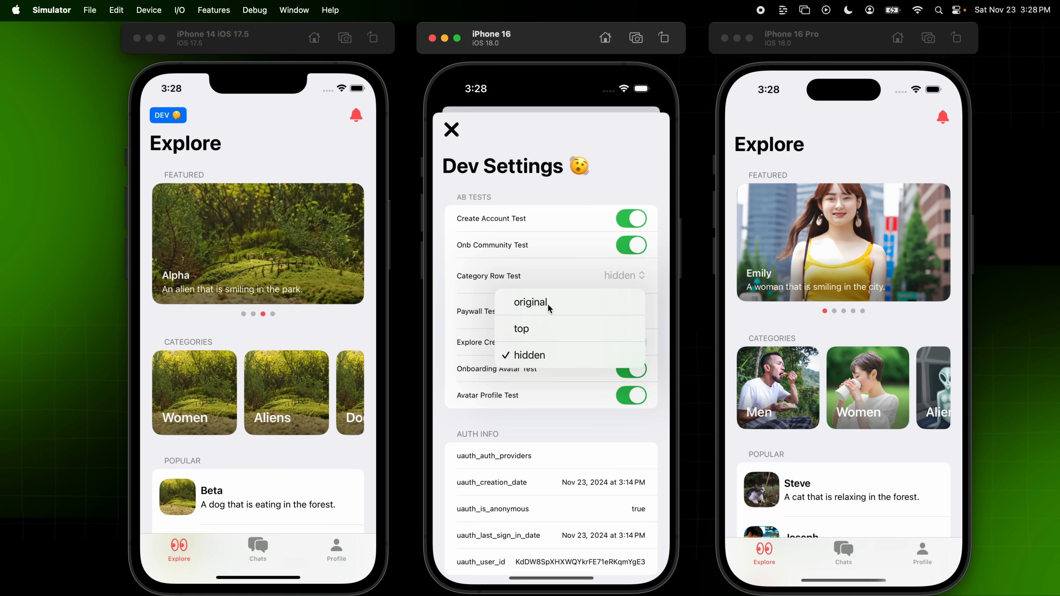
mouse_move(537, 323)
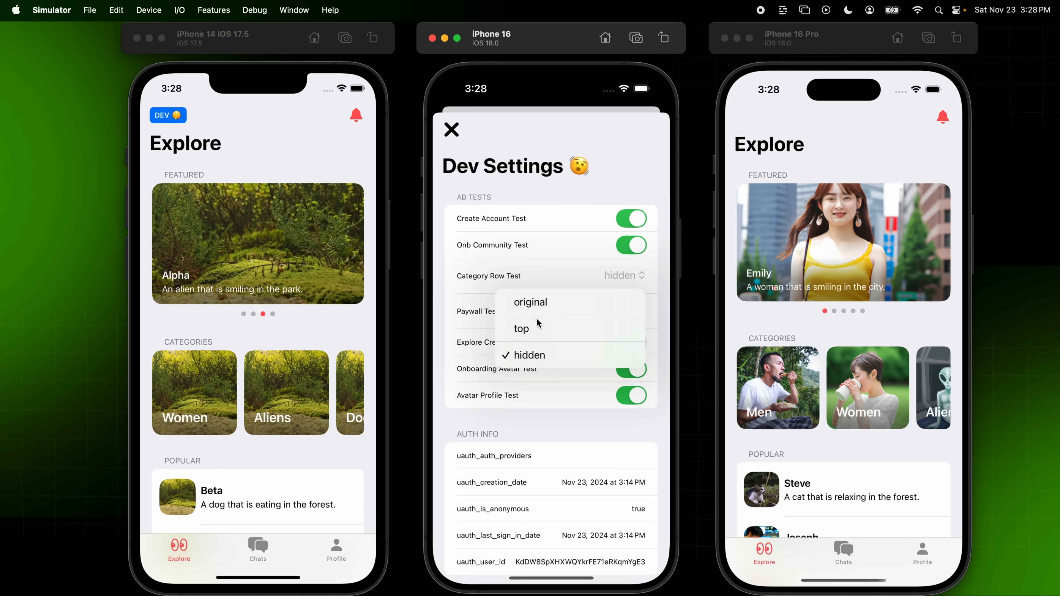
left_click(522, 329)
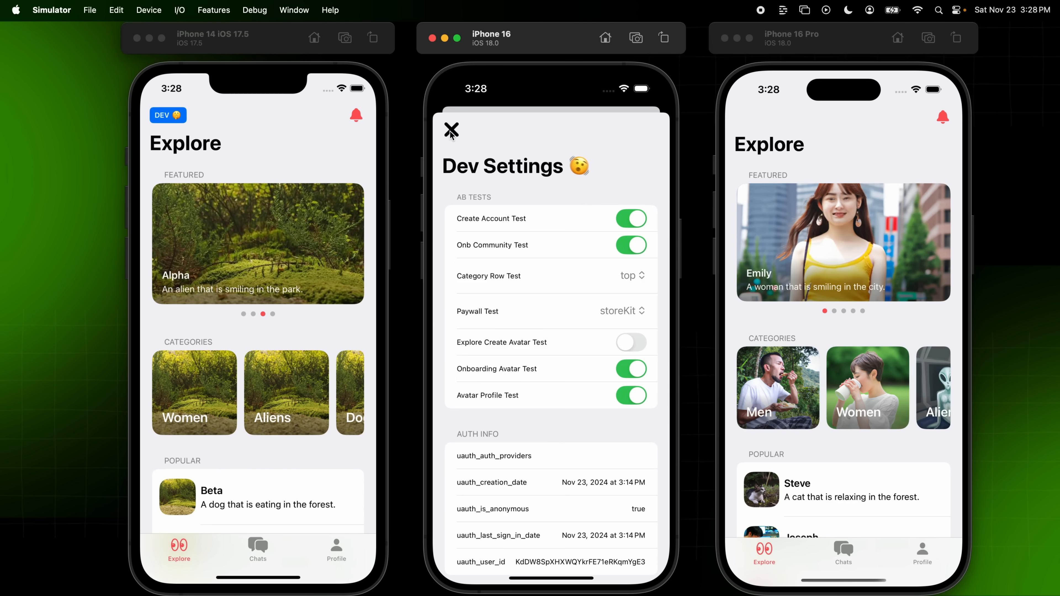
left_click(451, 131)
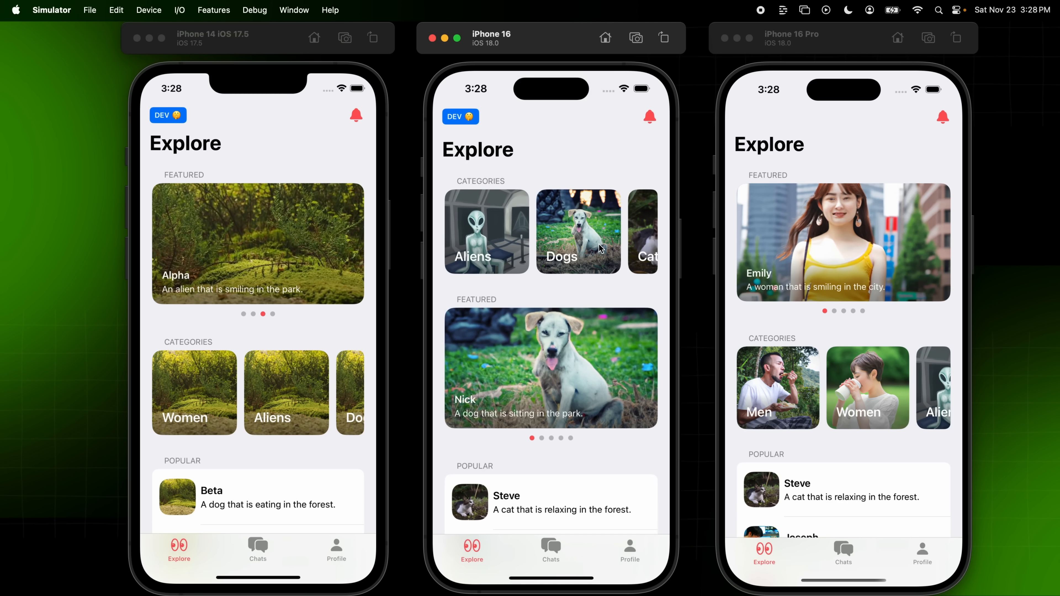
scroll("left", 3)
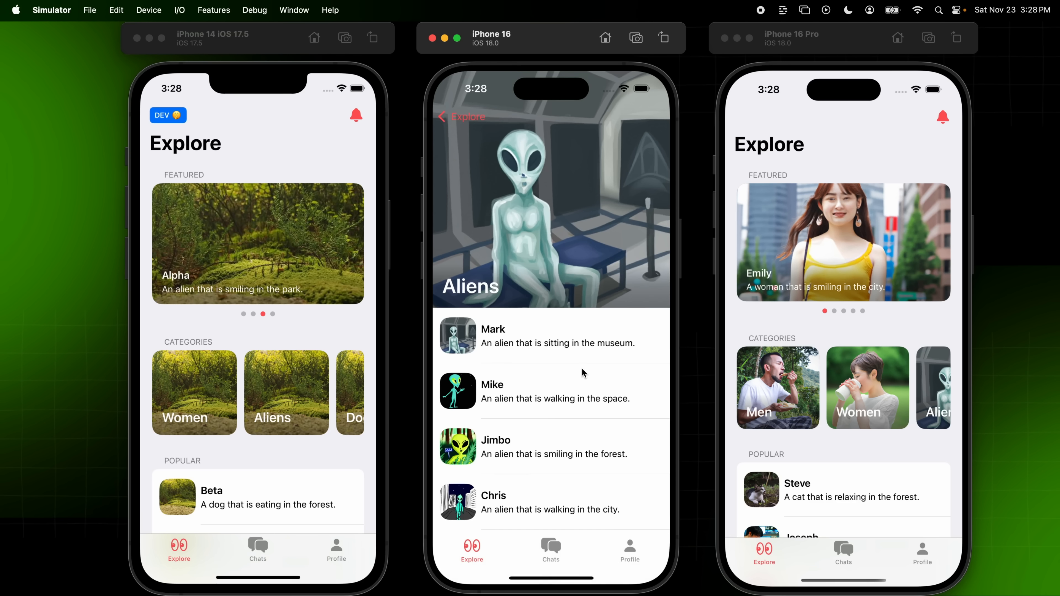
left_click(551, 446)
type("Hey")
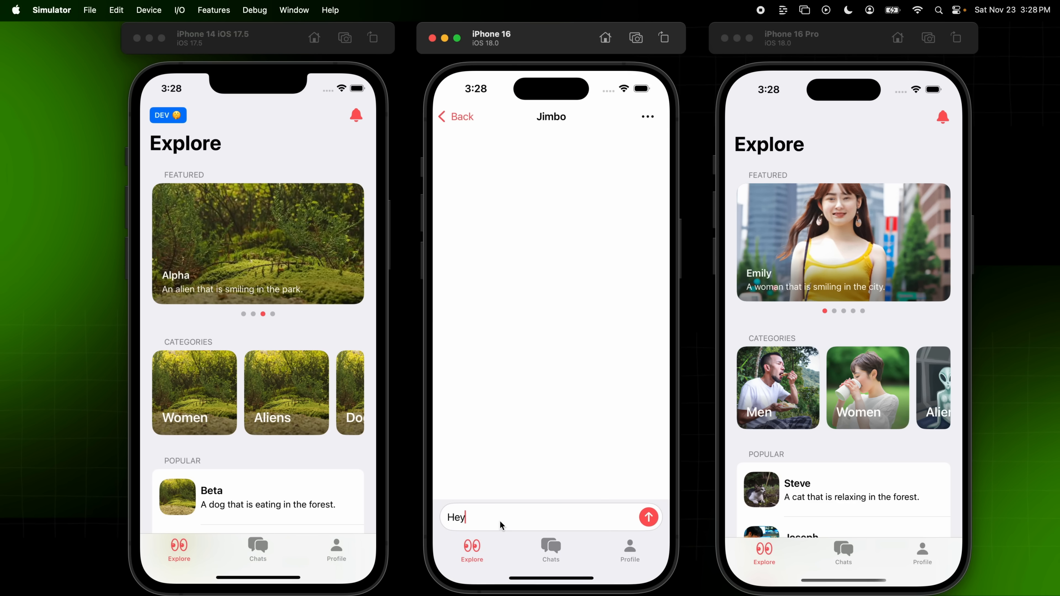
left_click(647, 517)
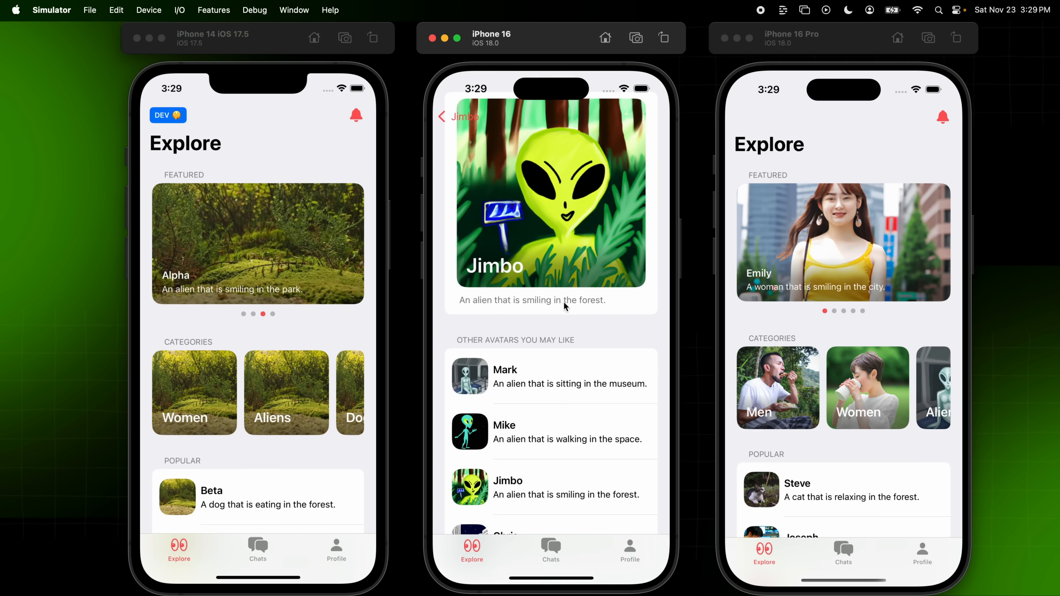
mouse_move(557, 236)
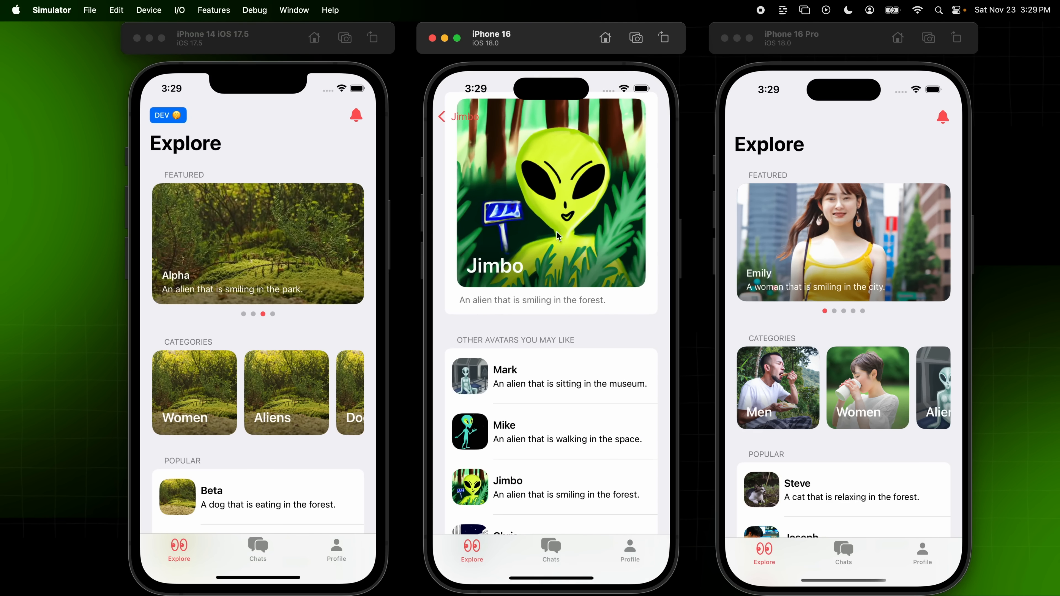
mouse_move(565, 220)
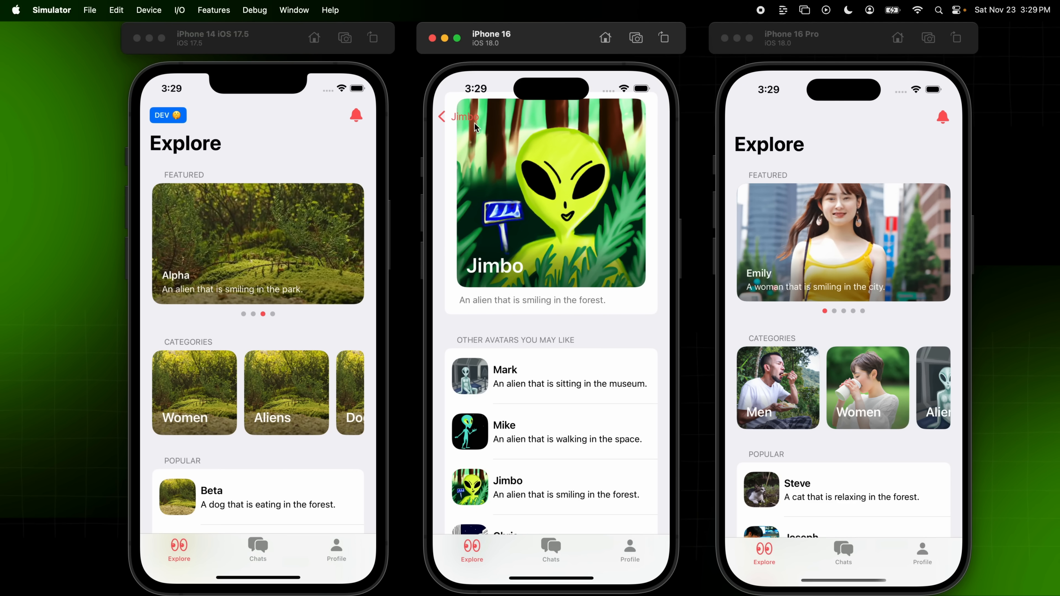
left_click(442, 116)
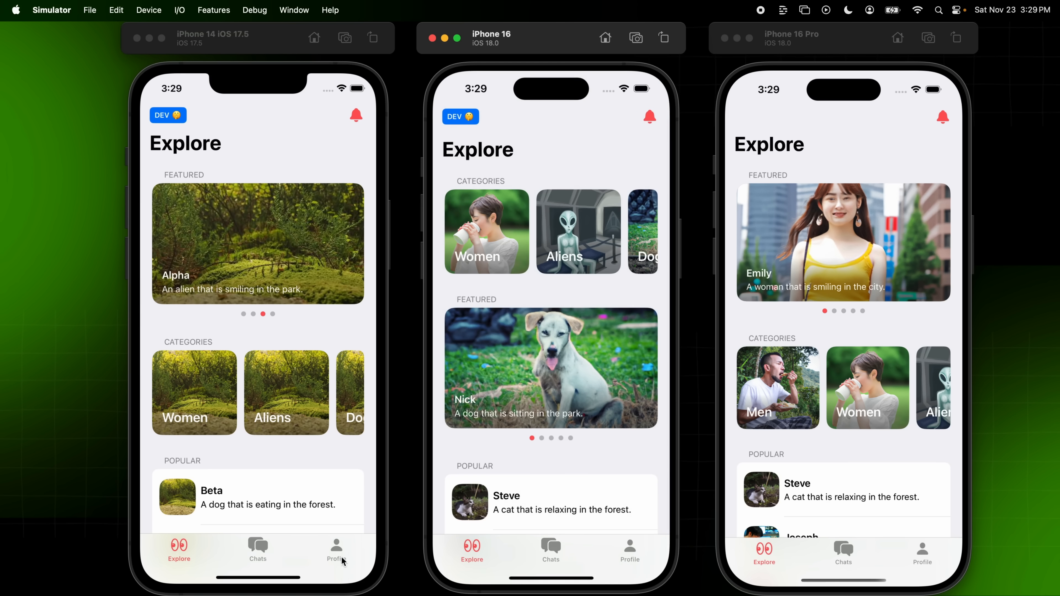
mouse_move(602, 313)
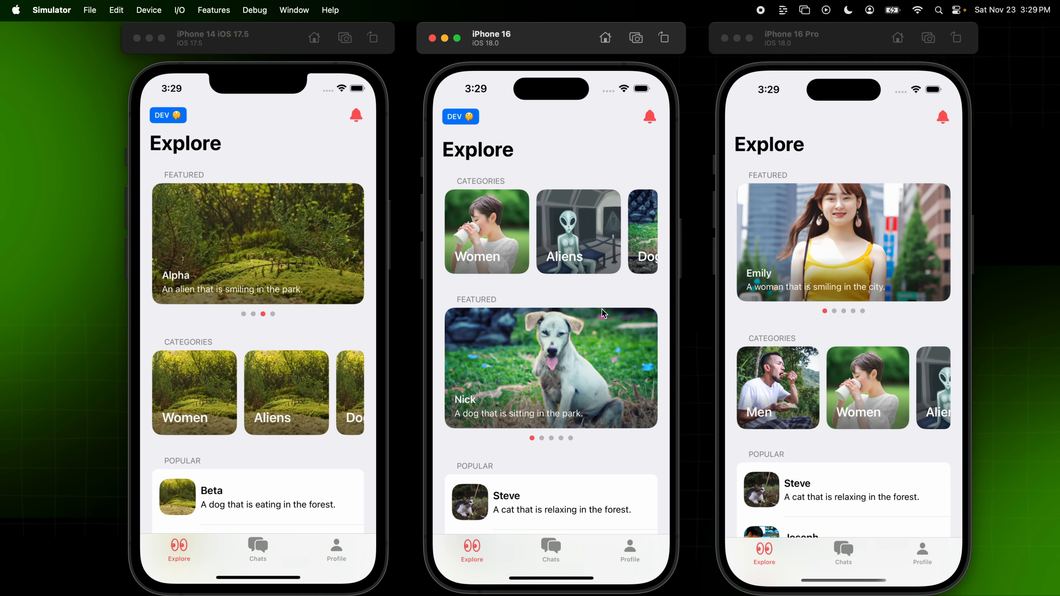
mouse_move(721, 450)
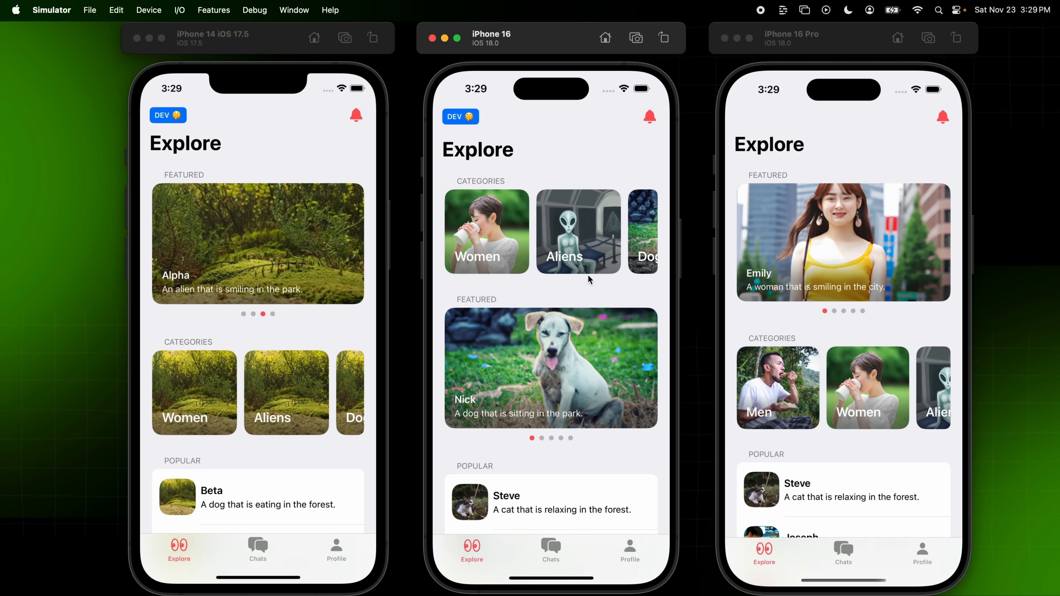
mouse_move(683, 392)
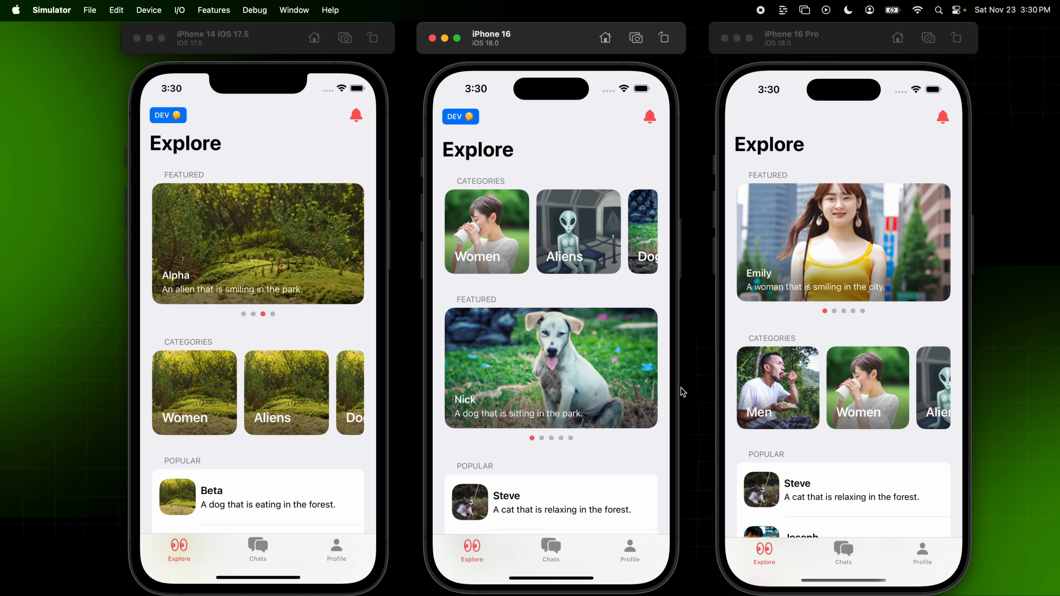
mouse_move(504, 488)
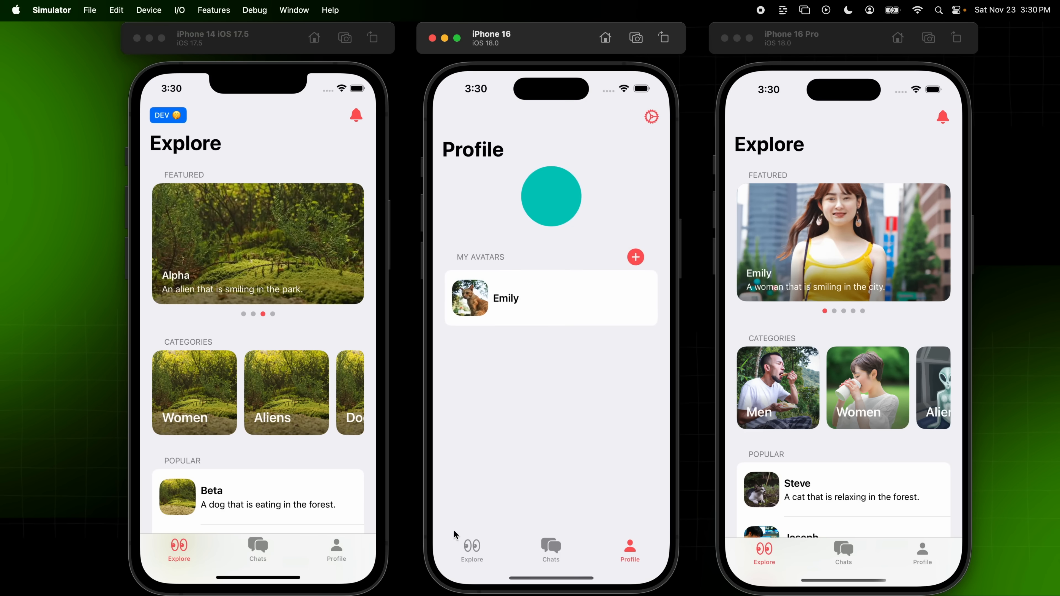
left_click(472, 550)
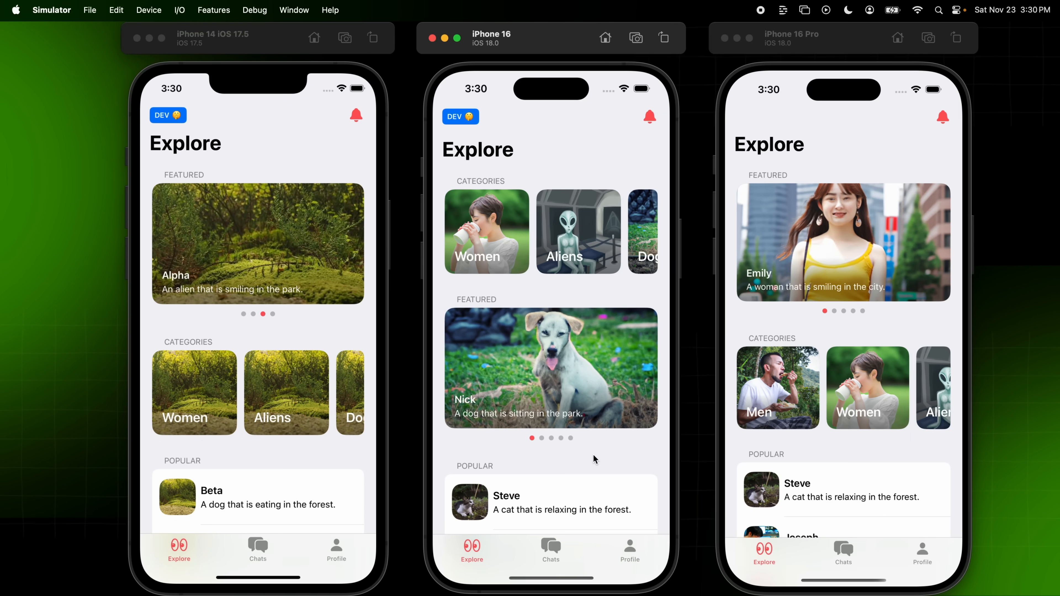